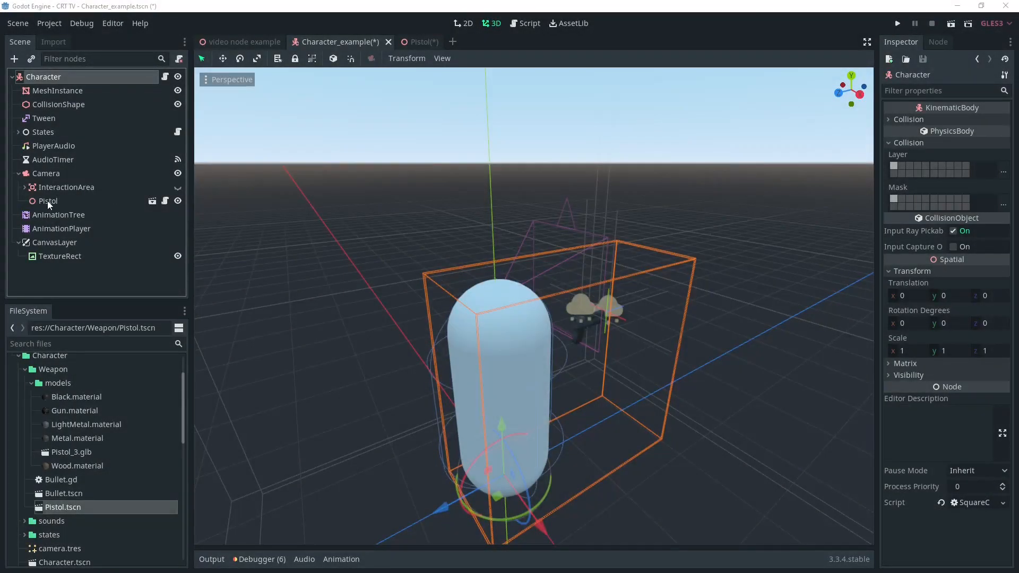
Step: Add an enabled RayCast child named AimCast under the Camera, casting to 0, 0, -1000
click(46, 173)
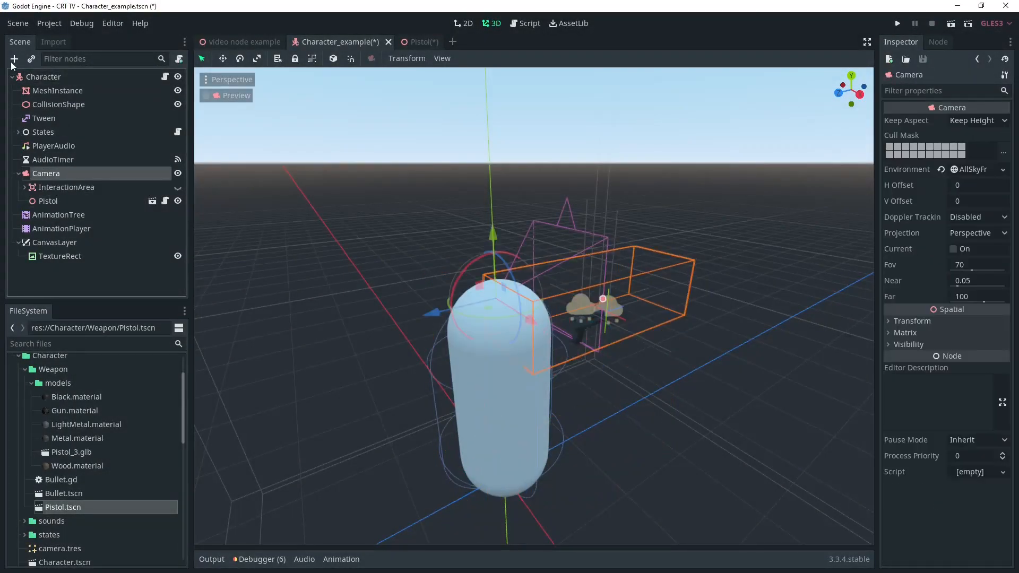
click(12, 59)
text(Gun)
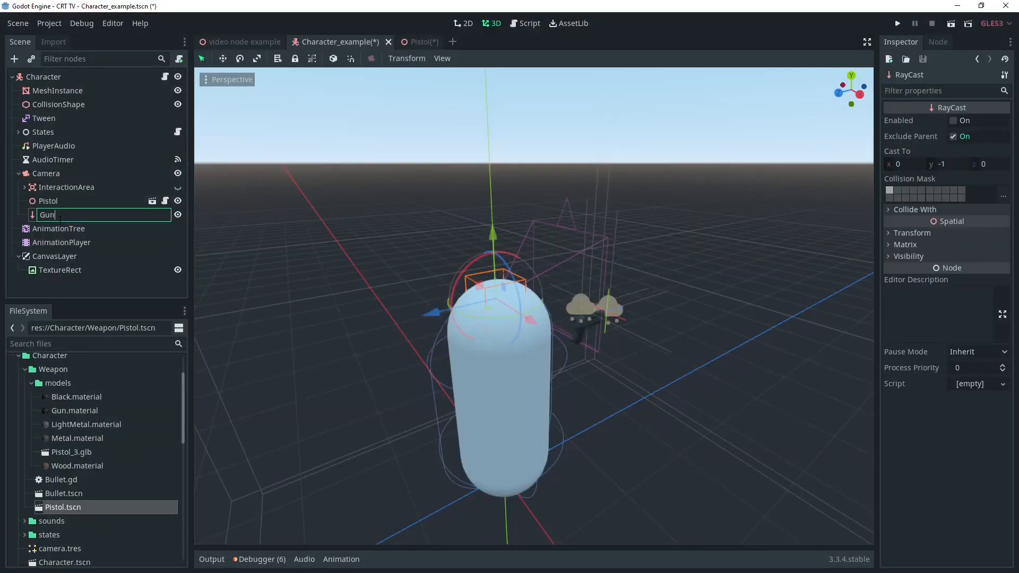
text(AimCast)
click(989, 164)
text(-1000)
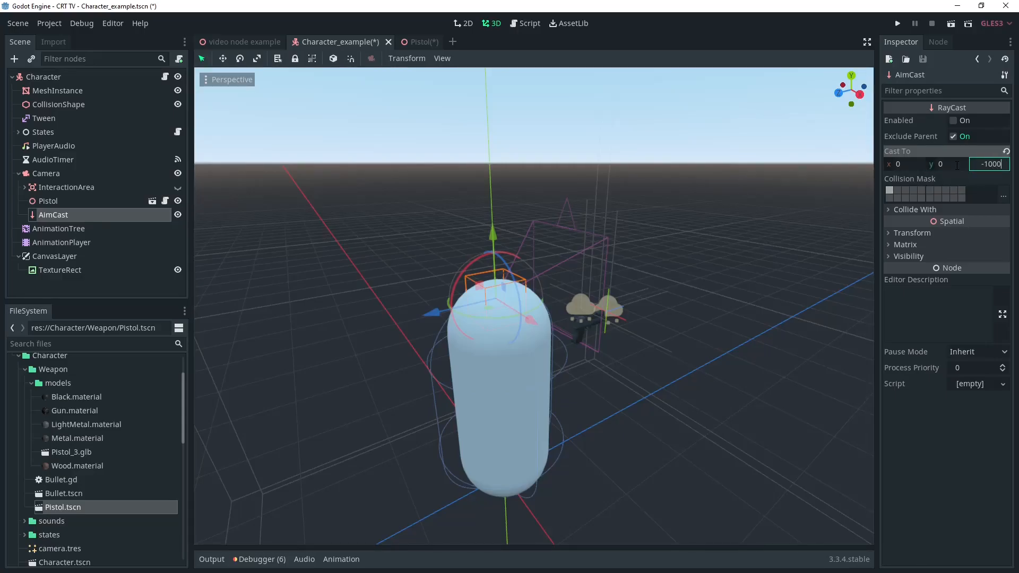
click(953, 120)
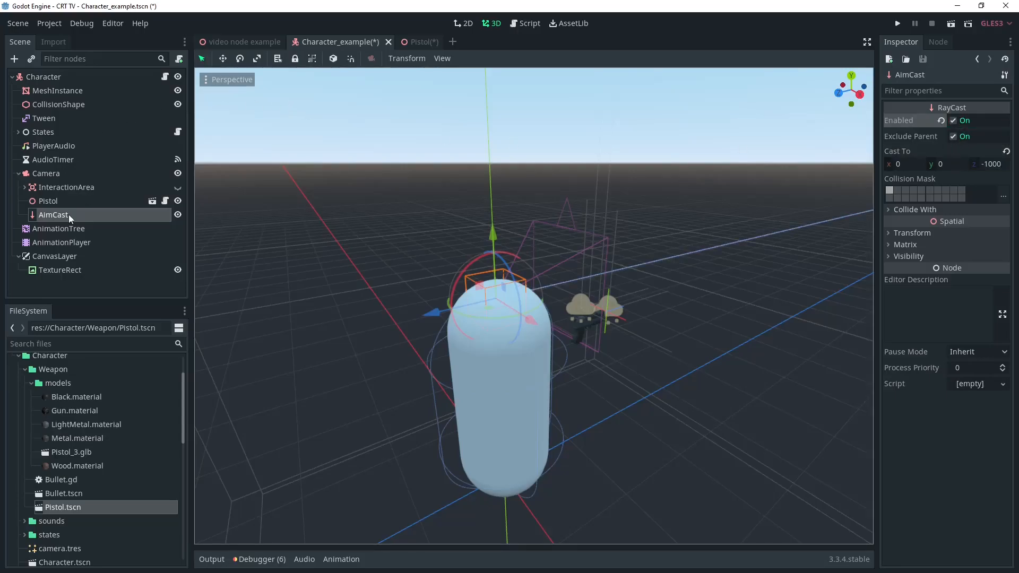
click(403, 41)
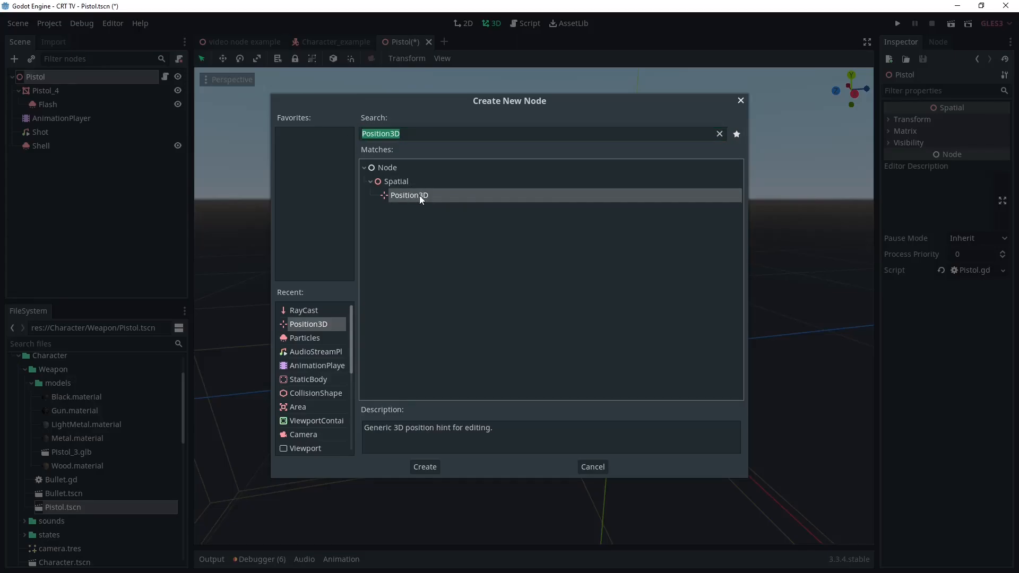
Step: Create a BulletPoint Position3D in the pistol and declare 'onready var BulletPoint = $BulletPoint' in Pistol.gd
click(424, 467)
text(BulletPoint)
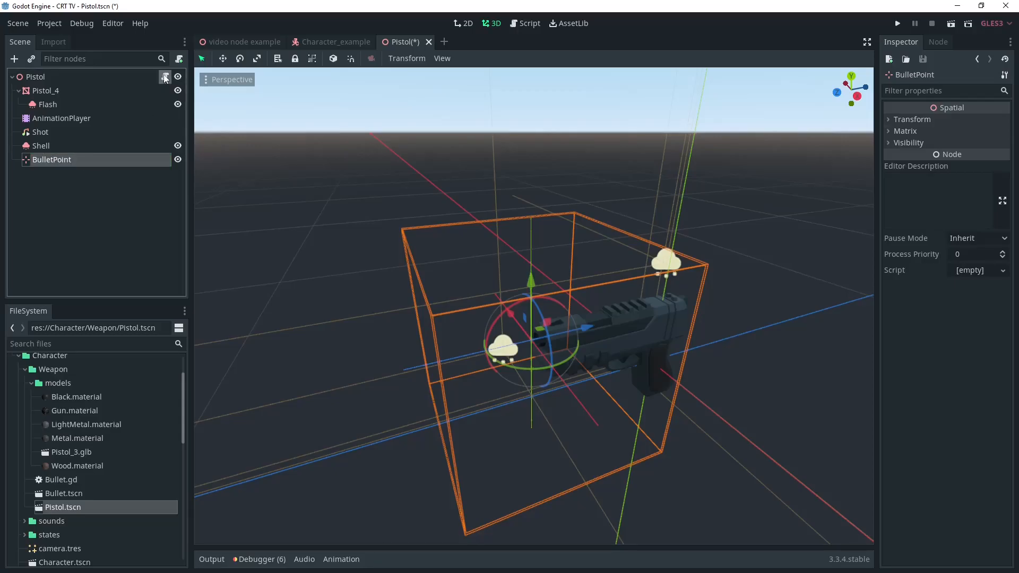
click(525, 23)
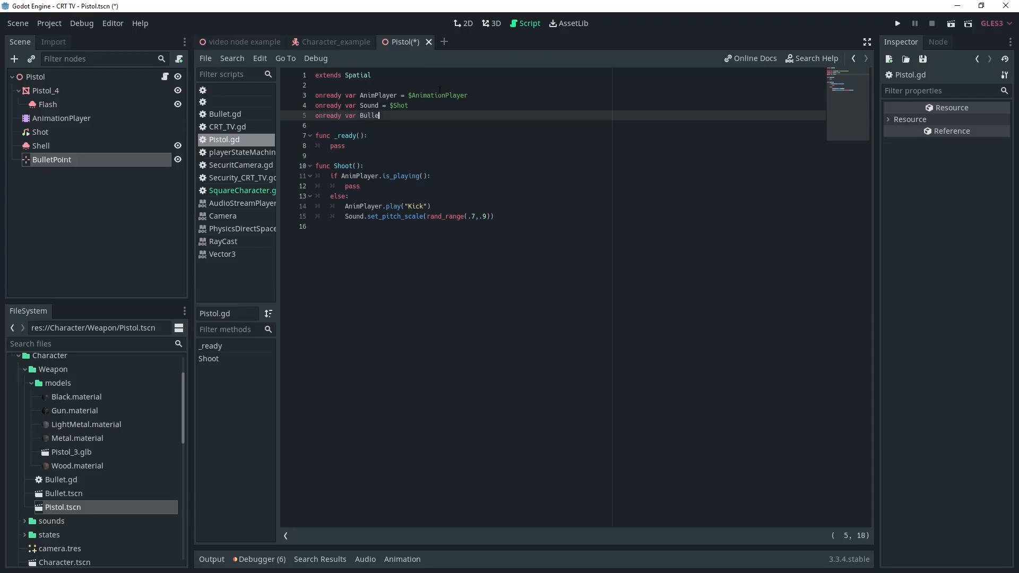
text(Point =)
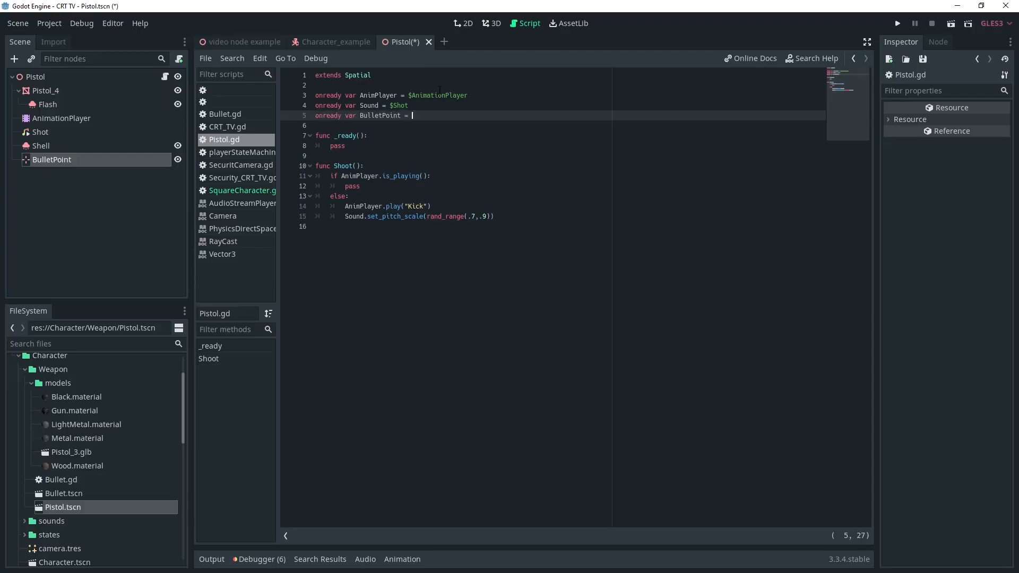
text($BulletPoint)
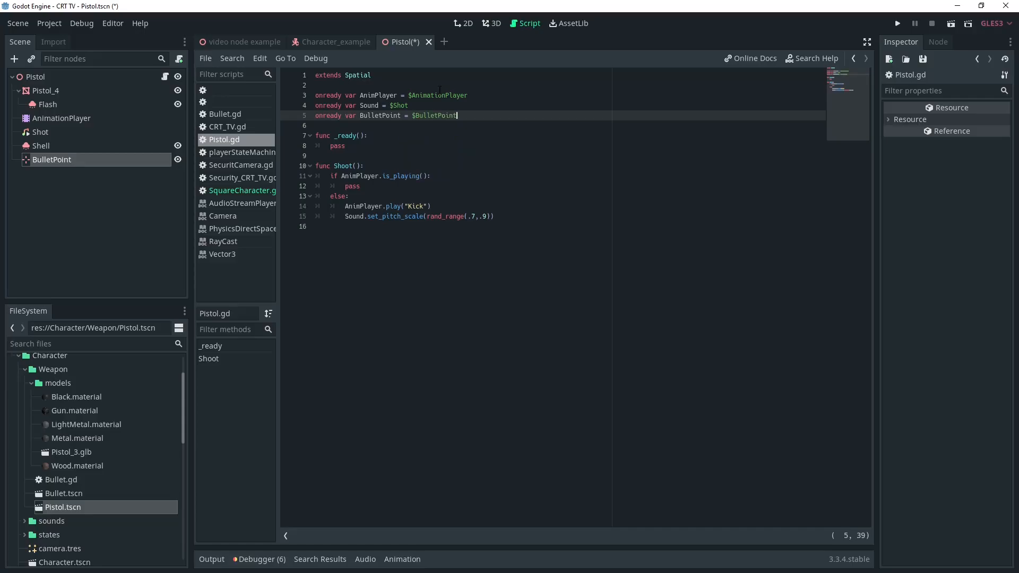
click(332, 41)
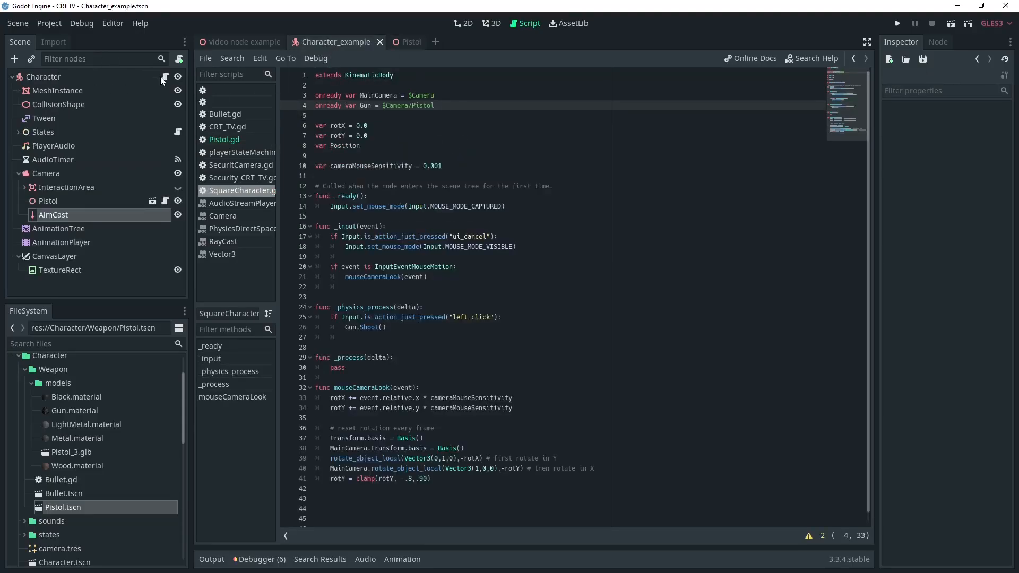
Step: Declare 'onready var AimCast = $Camera/AimCast' below the Gun variable in SquareCharacter.gd
click(244, 190)
text(onready var Ai)
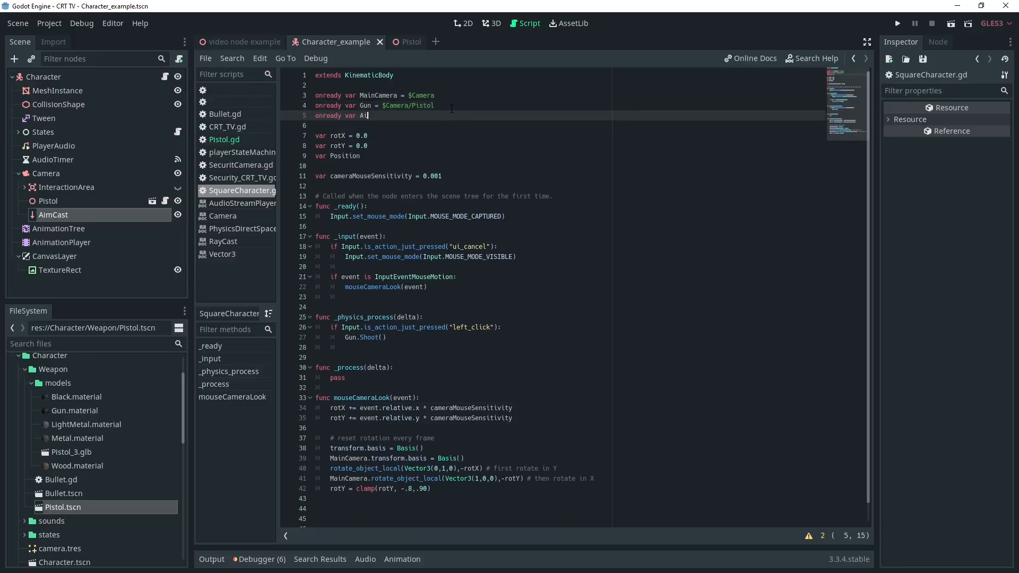
text(mCast =)
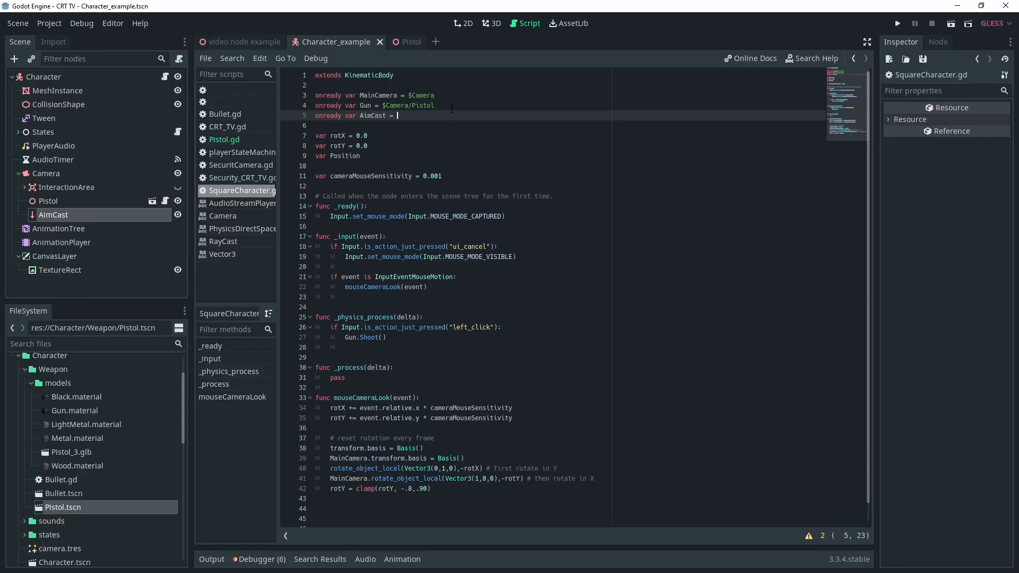
text($g)
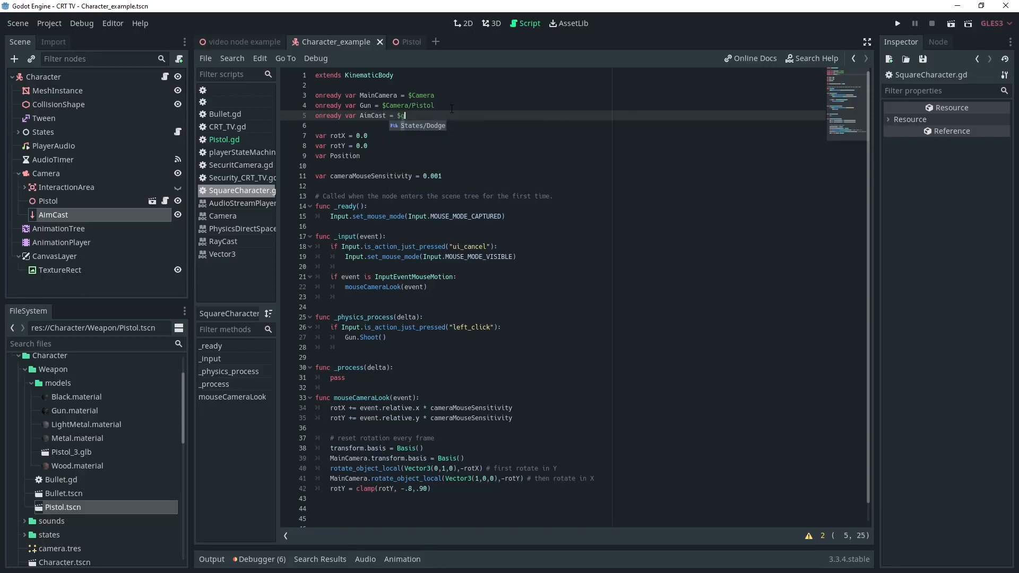
text(A)
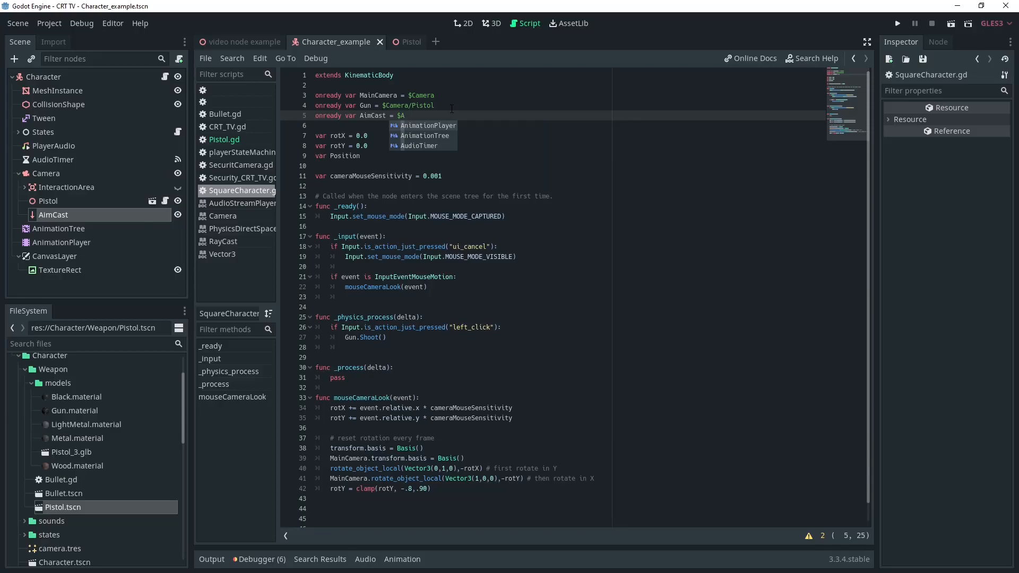
text(Camera/AimCast)
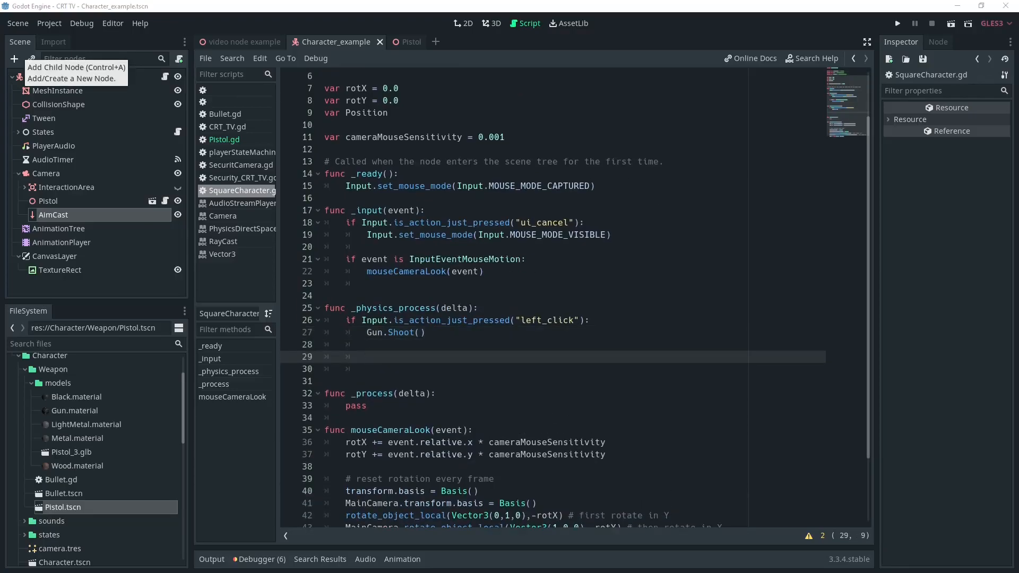
Step: Under Gun.Shoot() add 'if AimCast.is_colliding():' and 'var Bullet = get_world().direct_space_state'
click(366, 356)
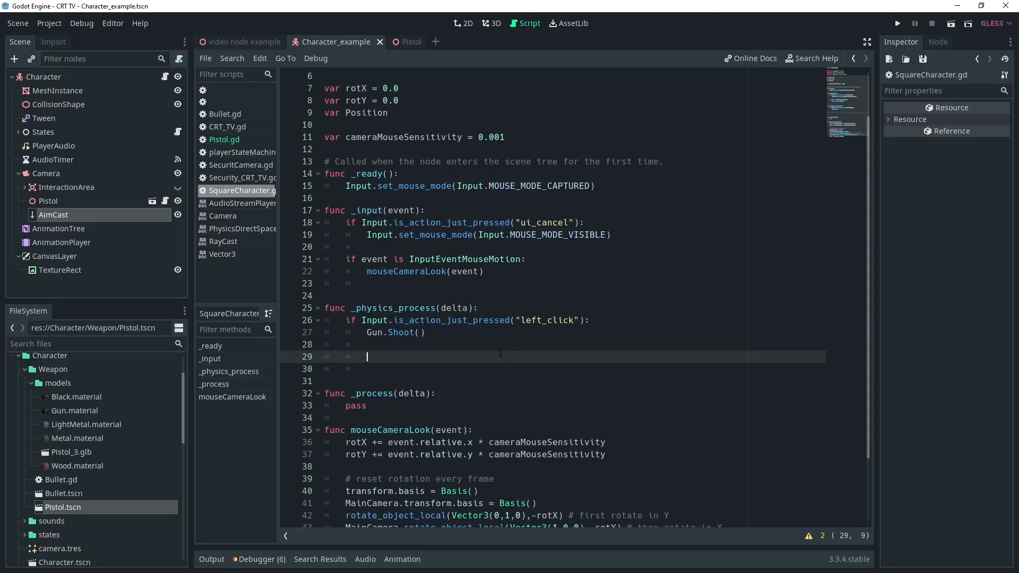
text(if AimCast.is)
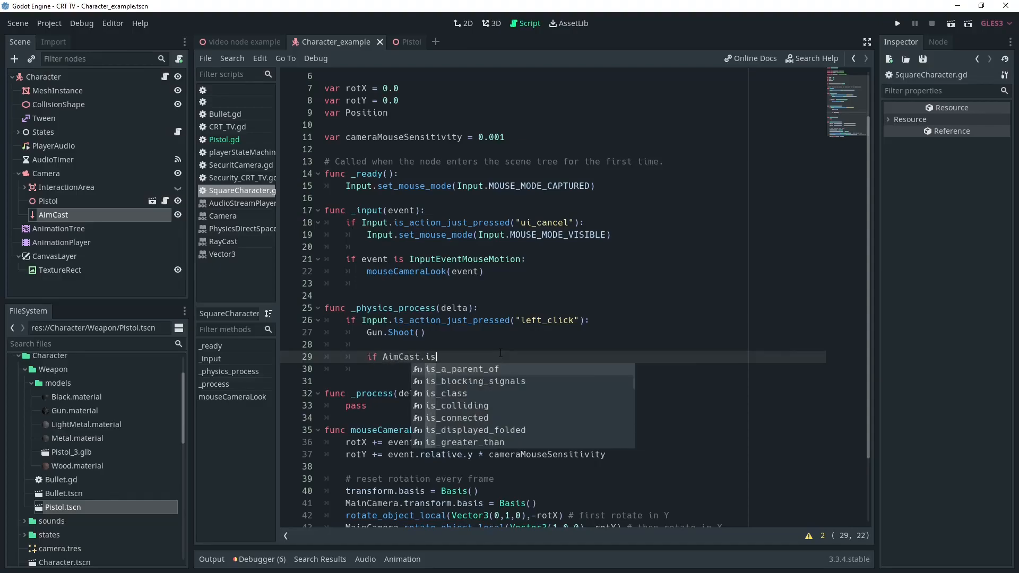
click(457, 405)
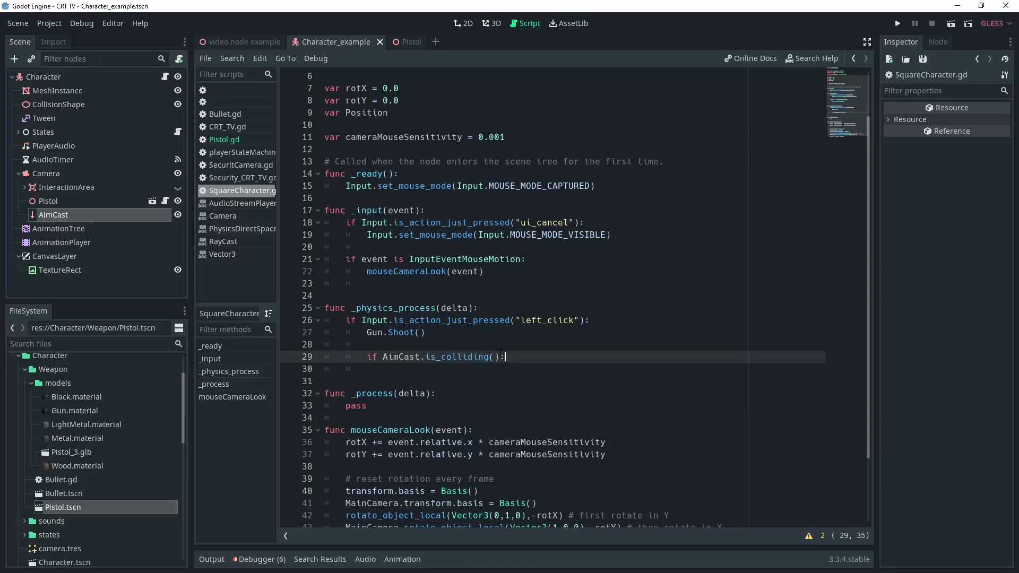
text(var Bullet = get)
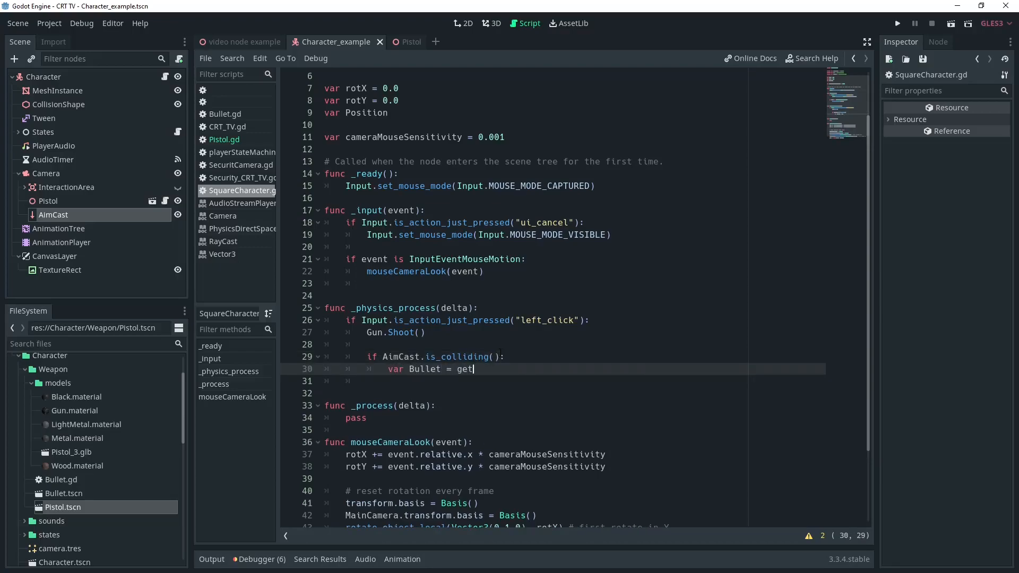
text(_world().)
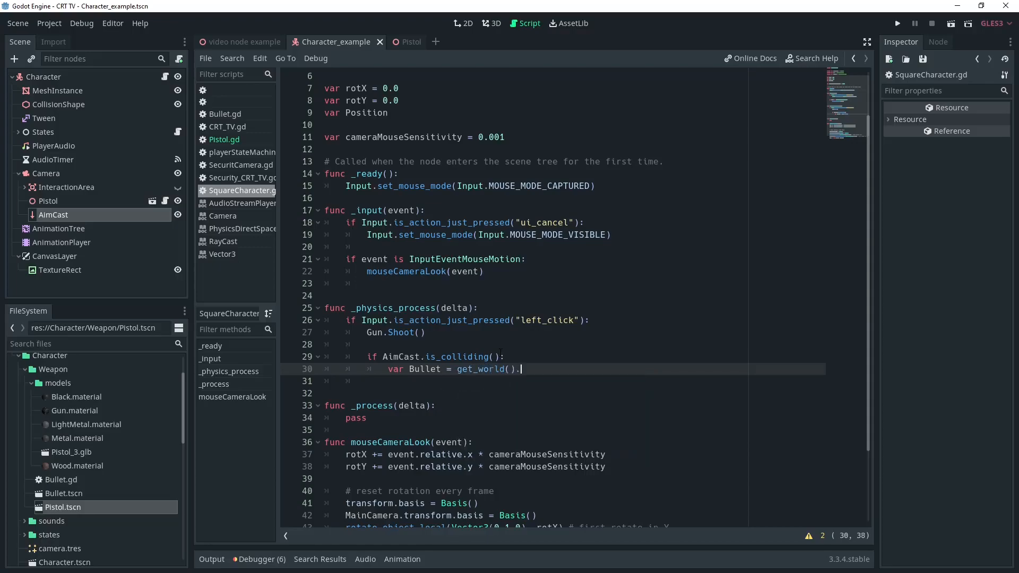
text(.direct_space_state)
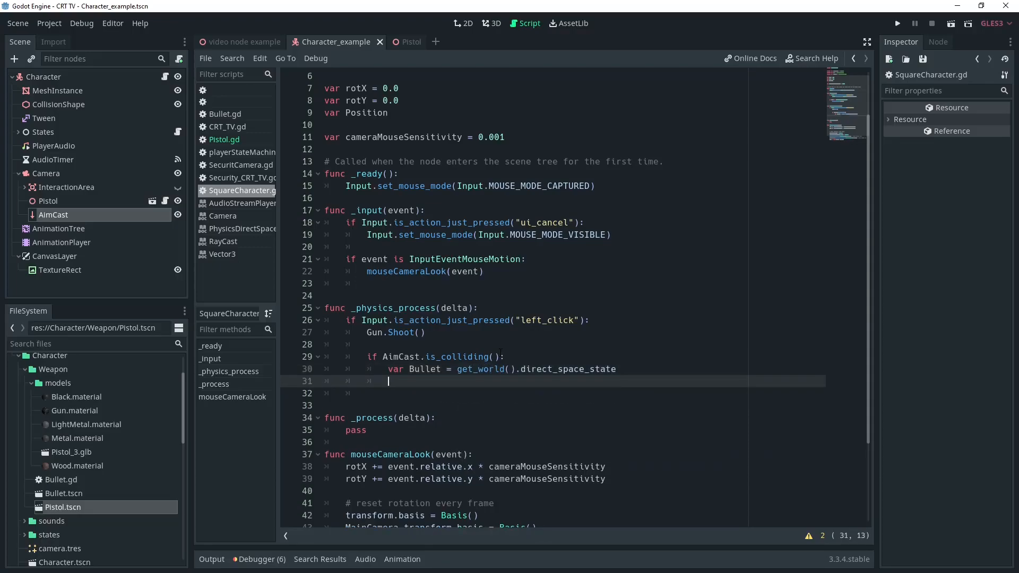
Step: Start 'var GunCastCollision = Bullet.intersect_ray(Gun.Bu' as the ray query from the gun
text(var Gun)
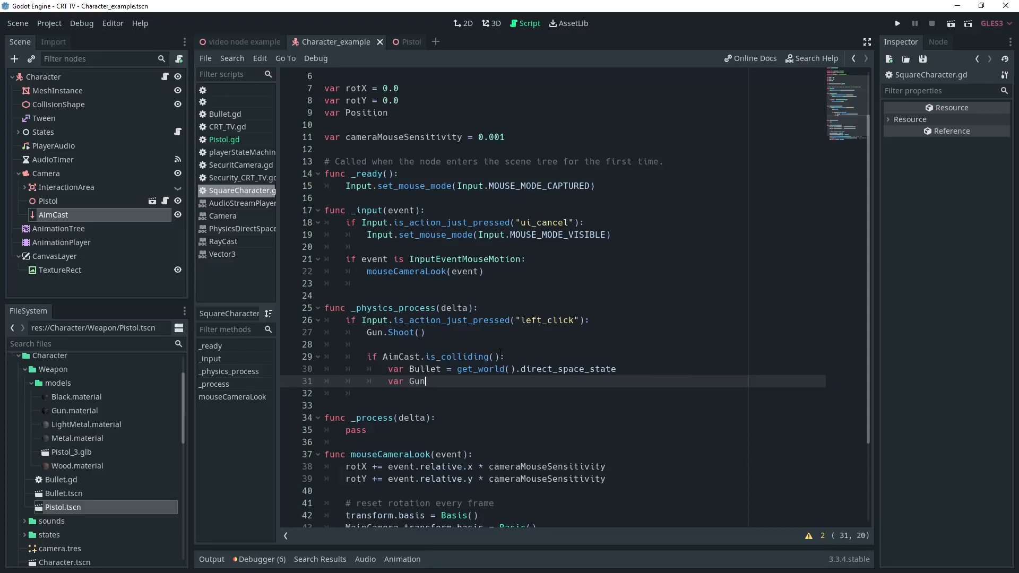
text(Cast)
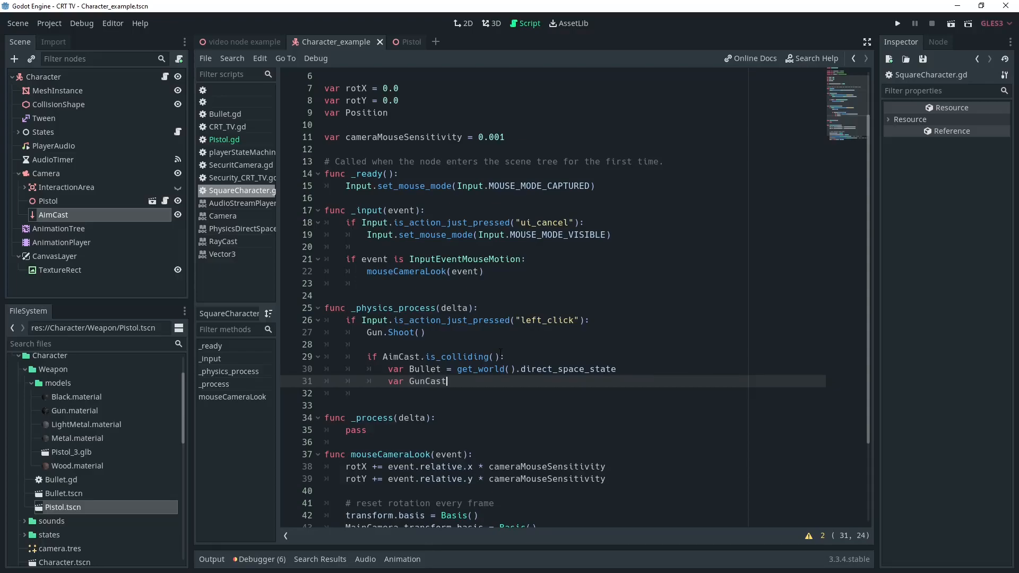
text(Collissi)
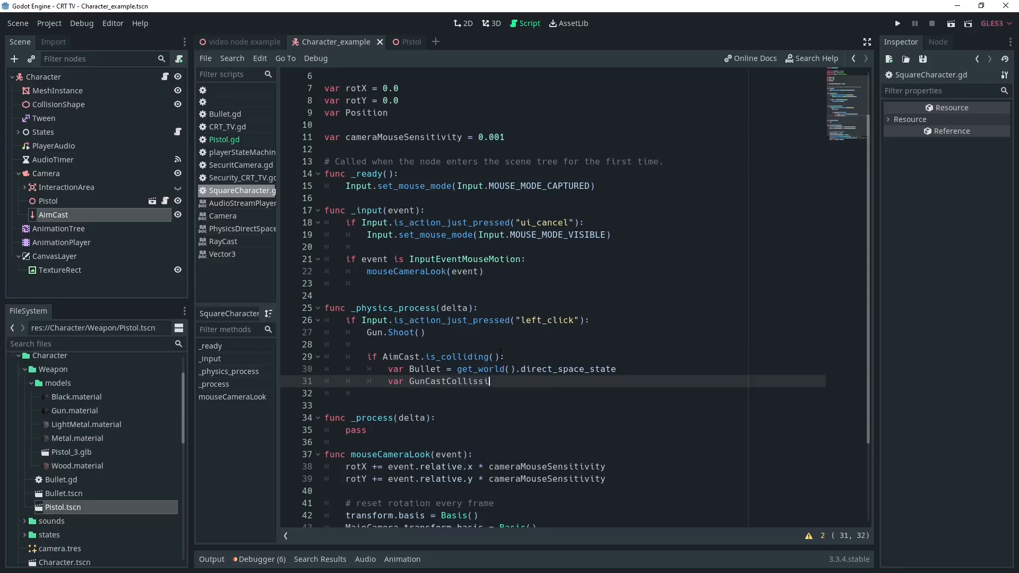
text(on =)
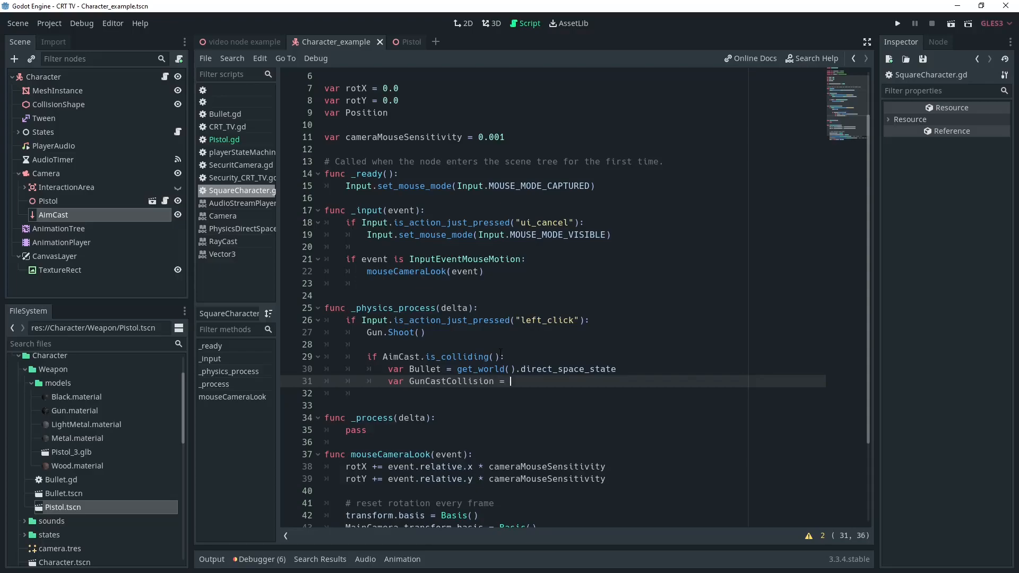
text(Bullet.intersect_ray()
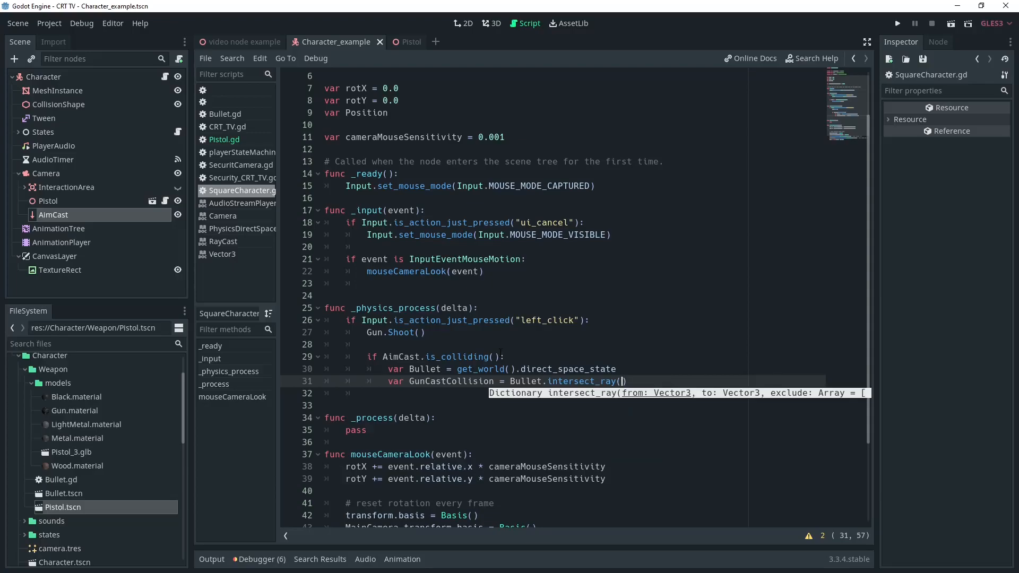
text(Gun)
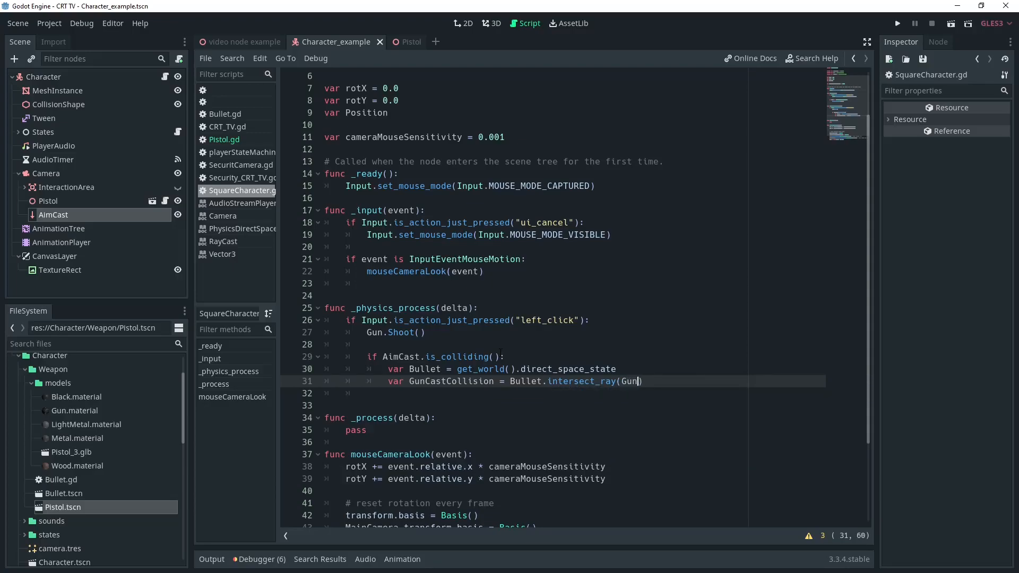
text(.Bu)
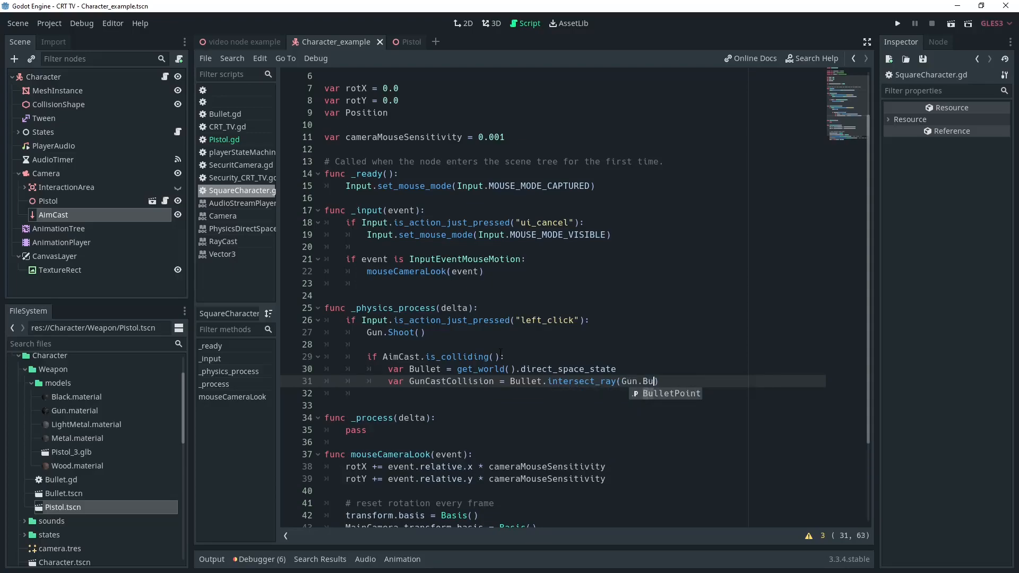
Step: Give intersect_ray the BulletPoint global origin and begin an AimCast.get_collision_ second argument
text(BulletPoint.global_transform.origin)
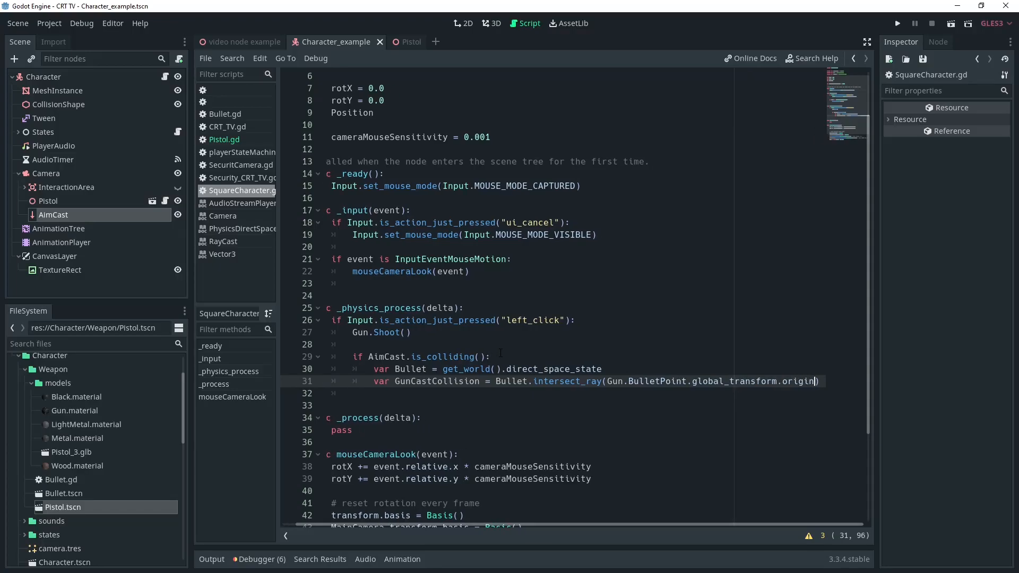
text(,)
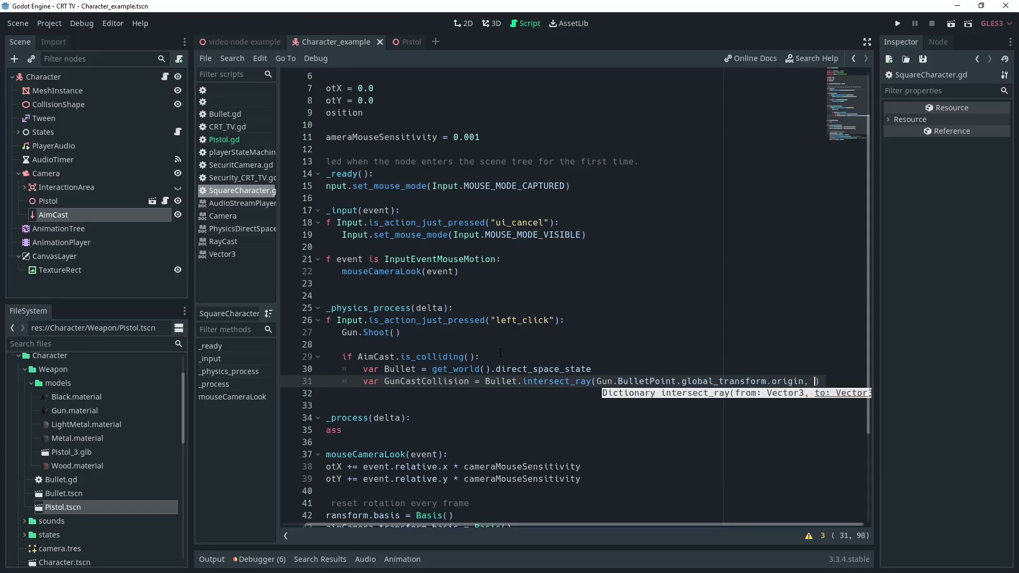
text(AimCast)
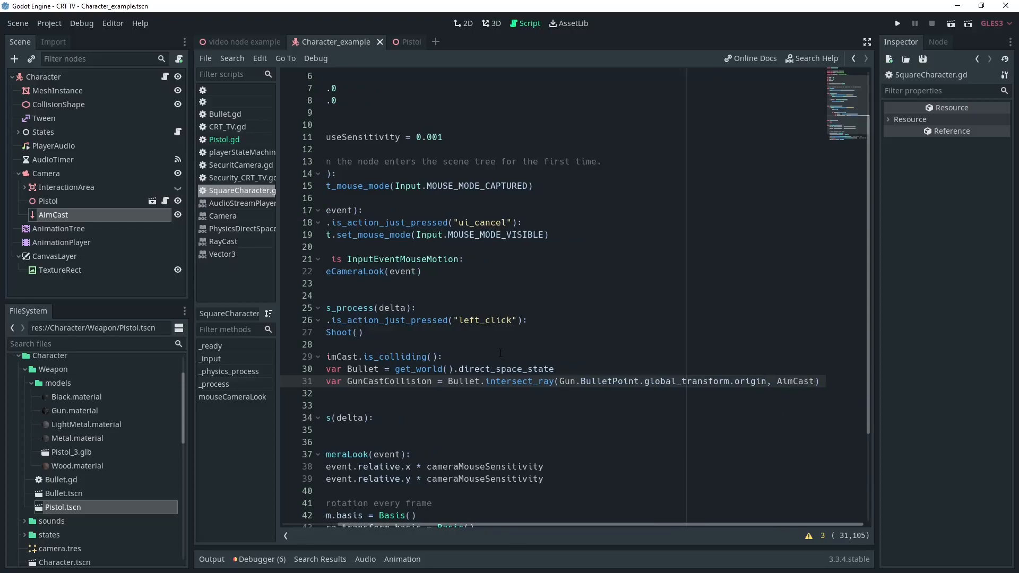
text(.get_col)
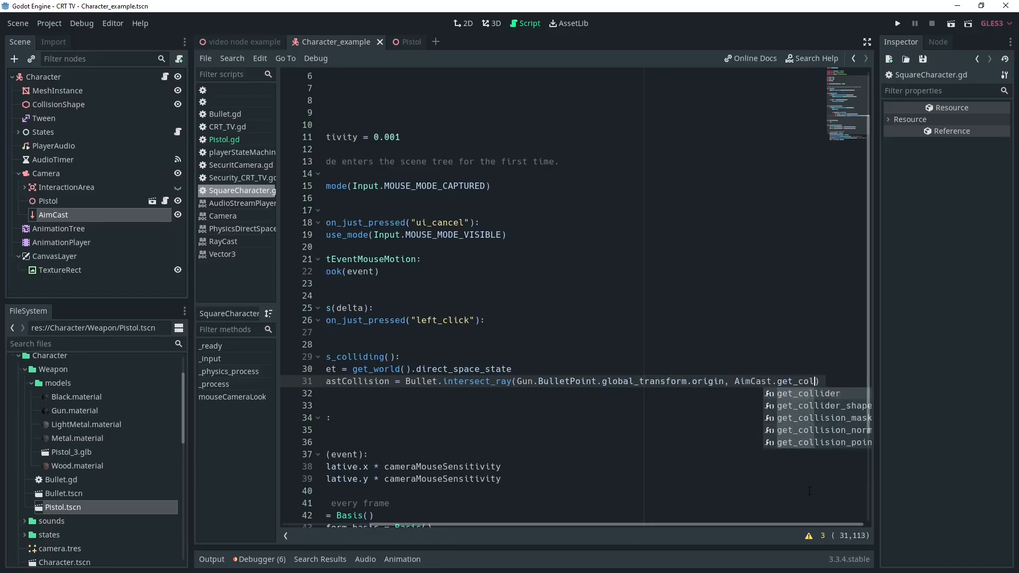
text(ission)
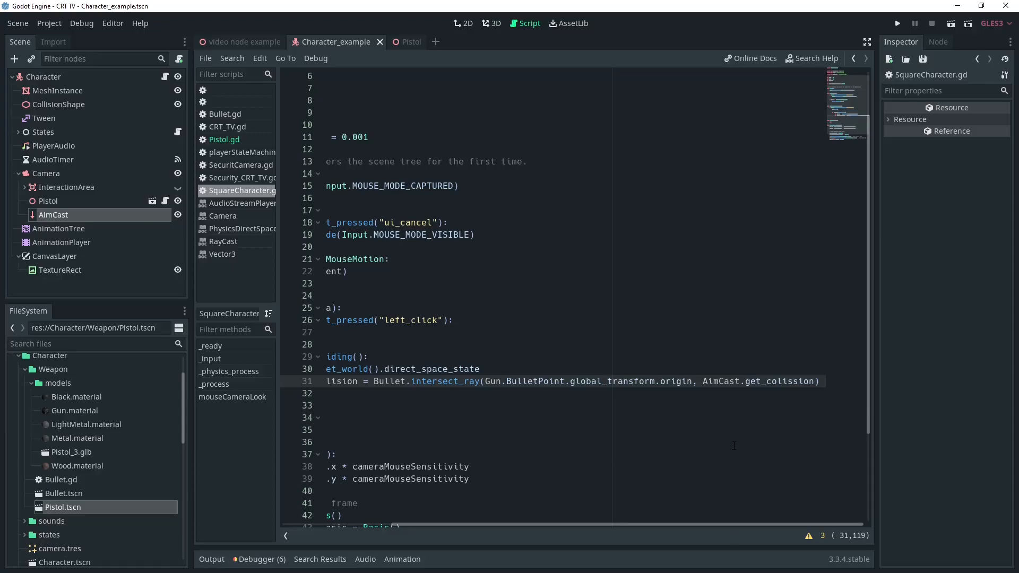
scroll(left, 3)
text((AimCast)))
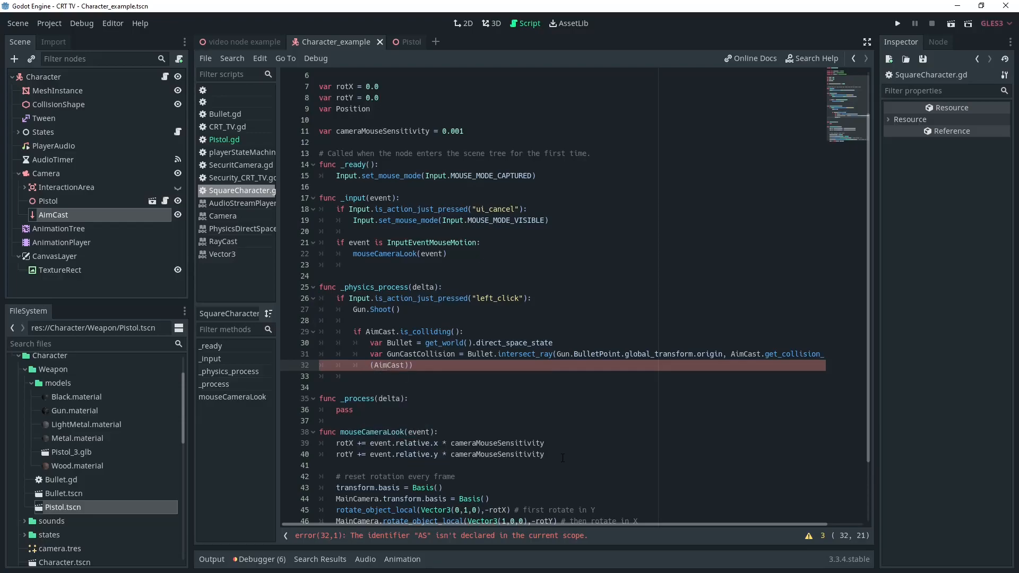
Step: Complete the target as (AimCast.get_collision_point()-Gun.BulletPoint.global_transform.origin).normalized()*2
text(get_co)
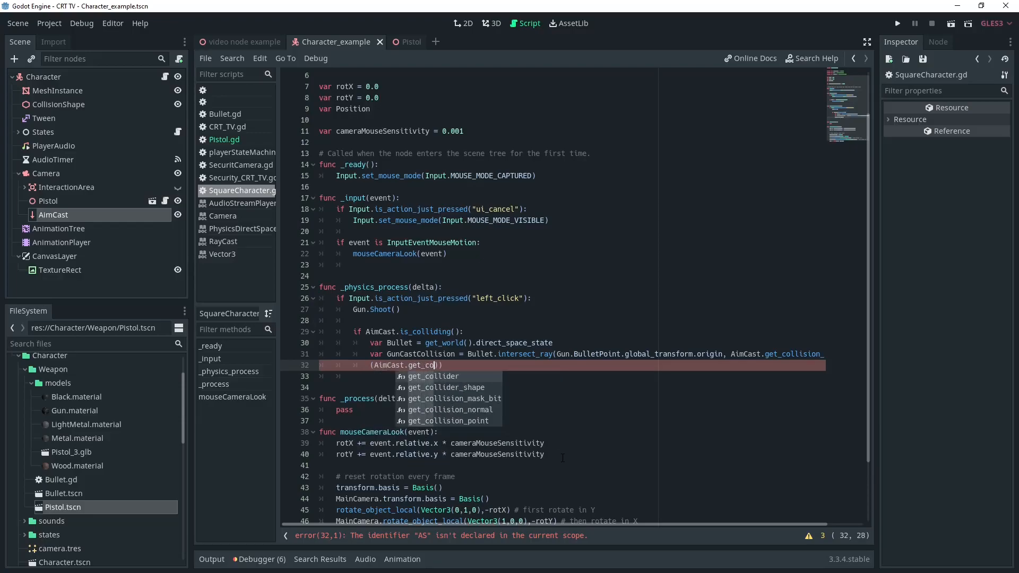
click(448, 421)
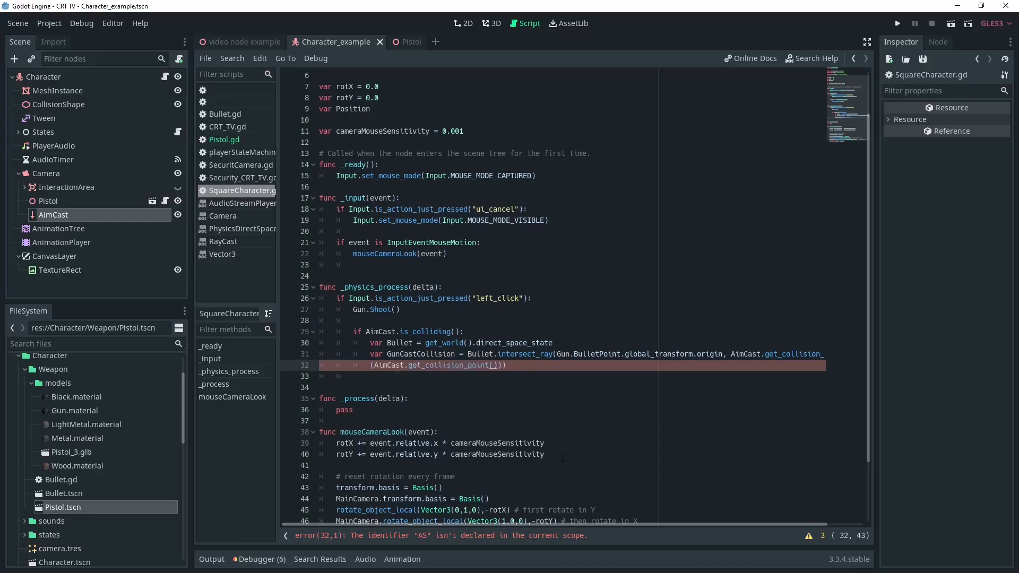
text(-)
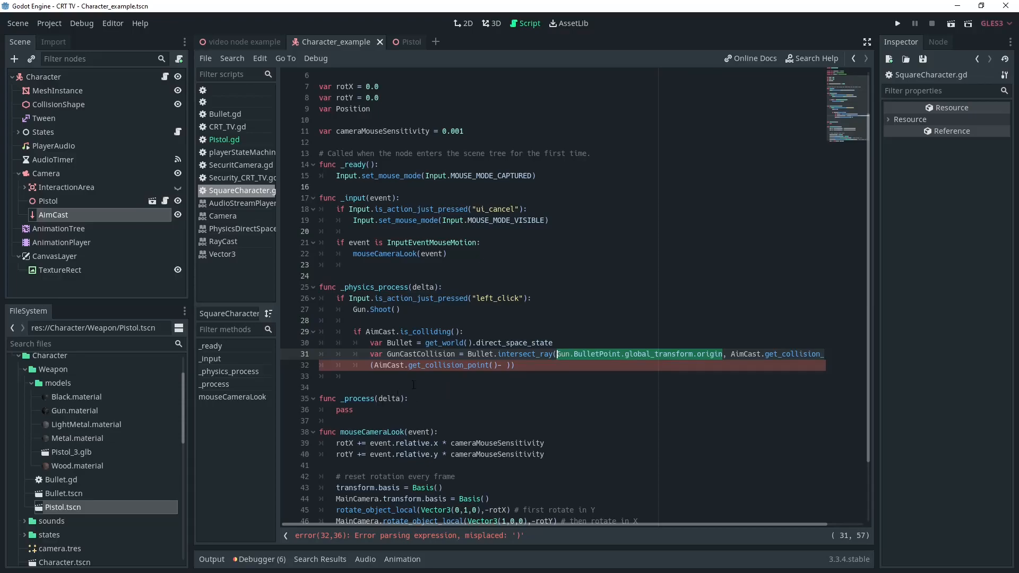
text(Gun.BulletPoint.global_transform.origin)
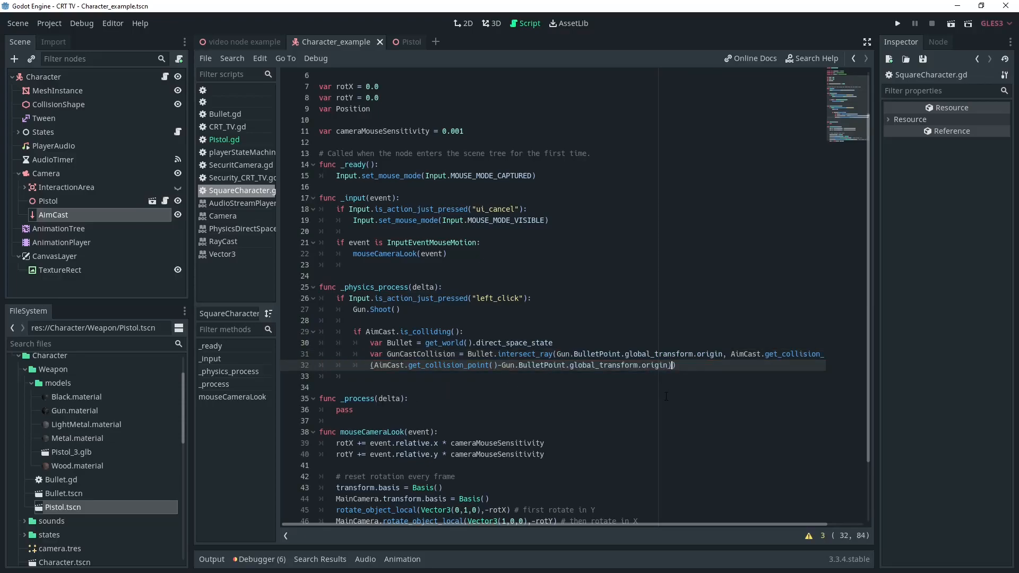
text(.normalized()
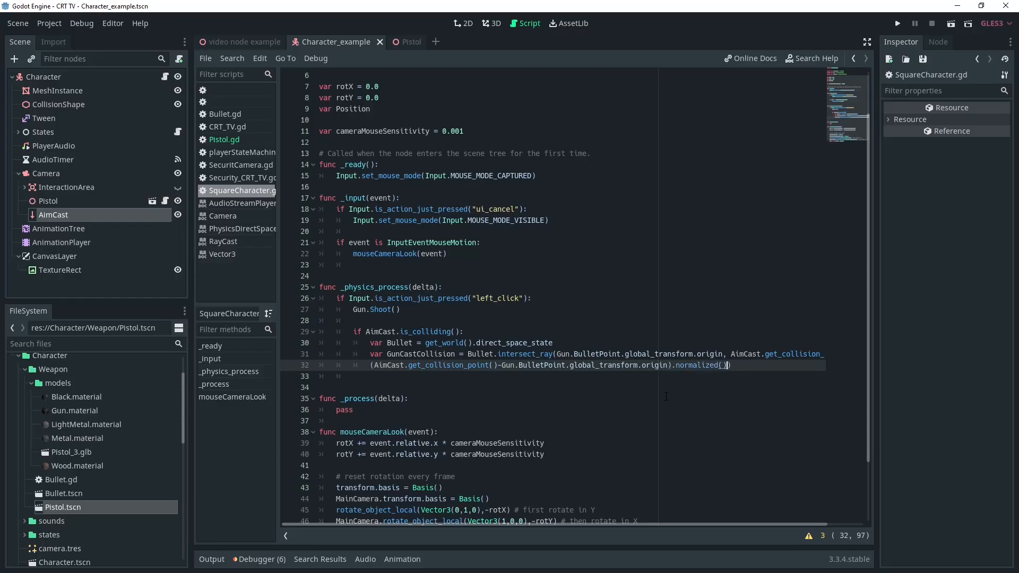
text(*2)
text(if)
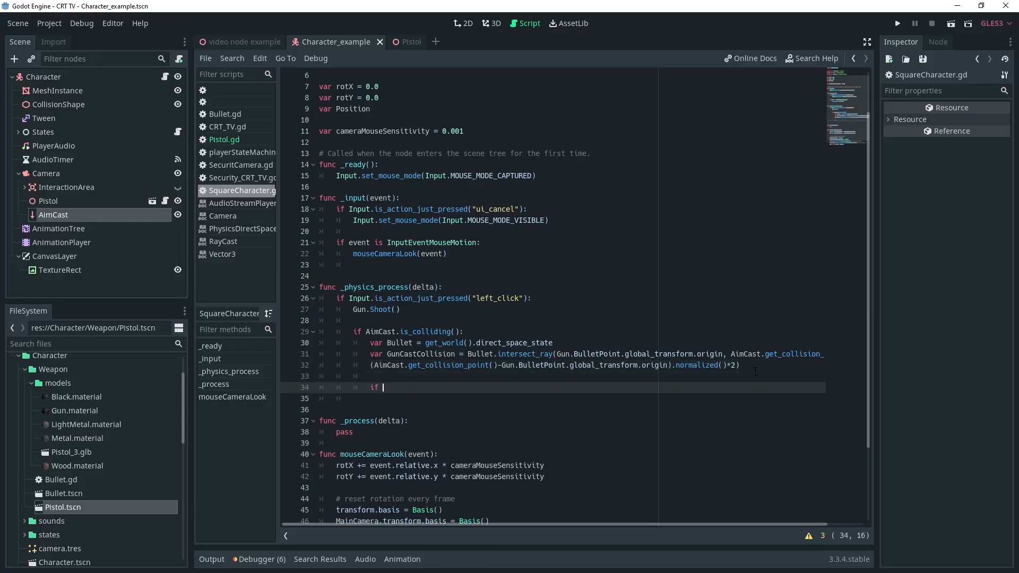
Step: Add 'if GunCastCollision:' printing "Hit: " with GunCastCollision.collider
text(GunCastCollision:)
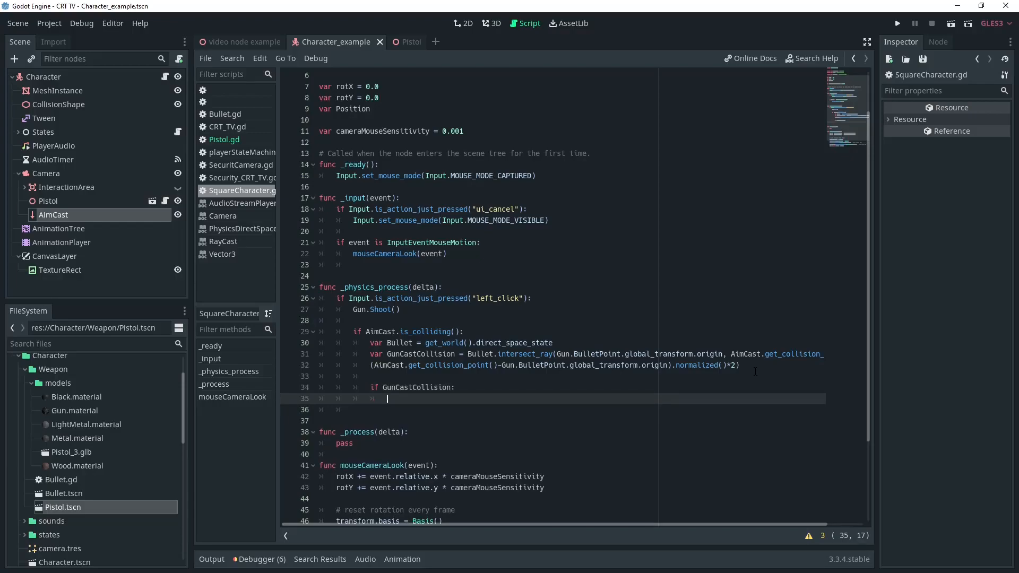
text(print()
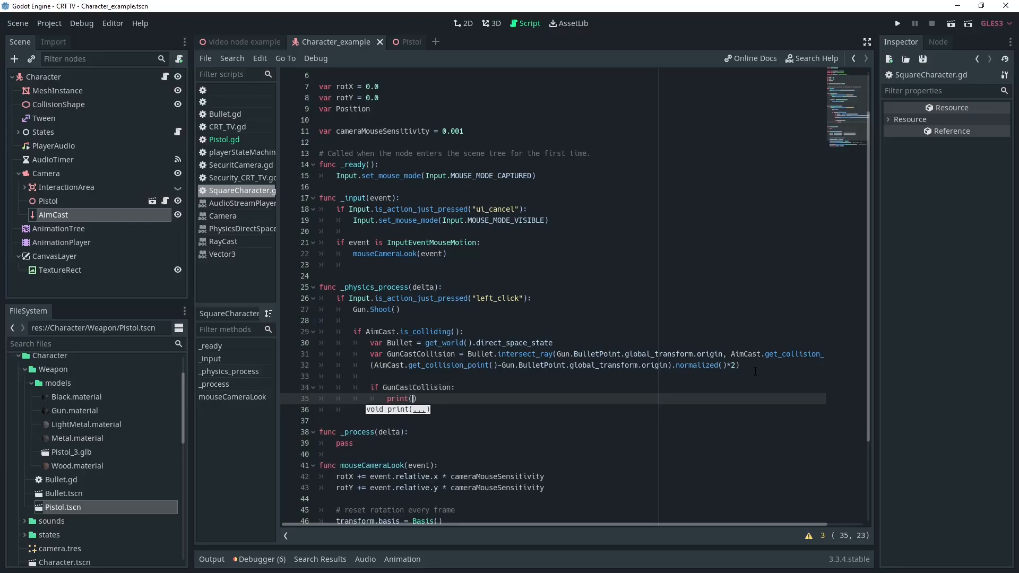
text("Hit")
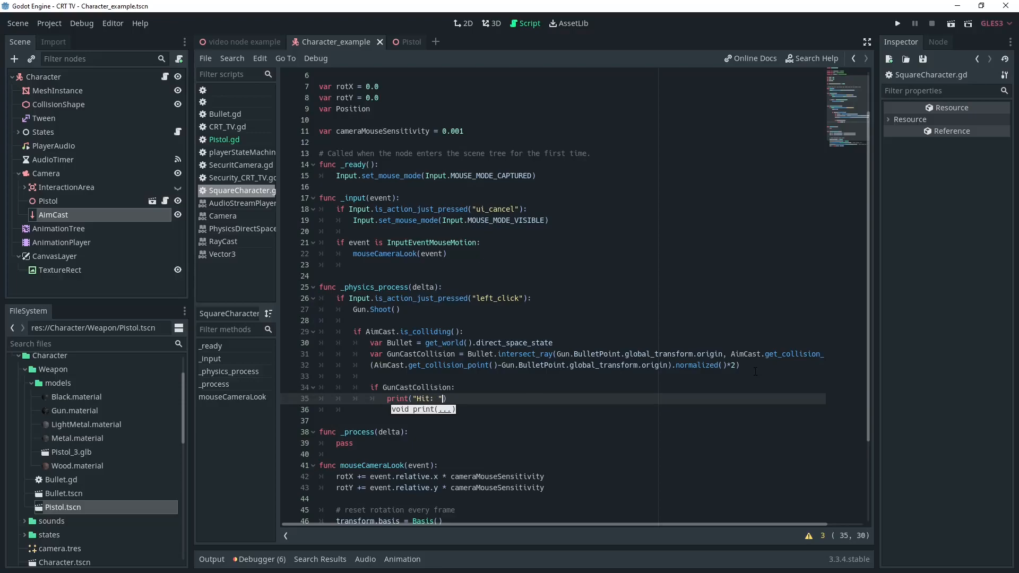
text(, GunCastCollision)
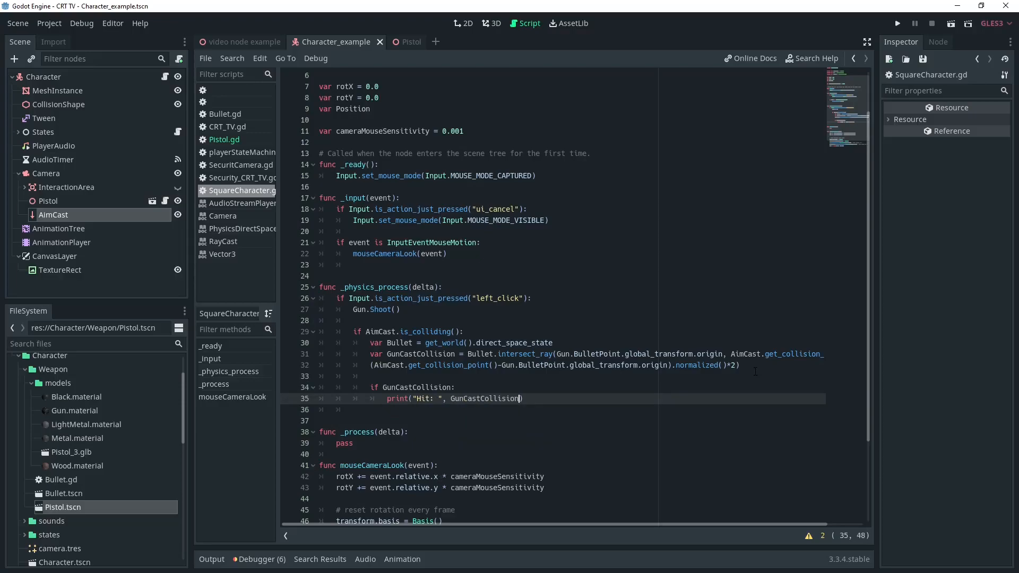
text(.collider)
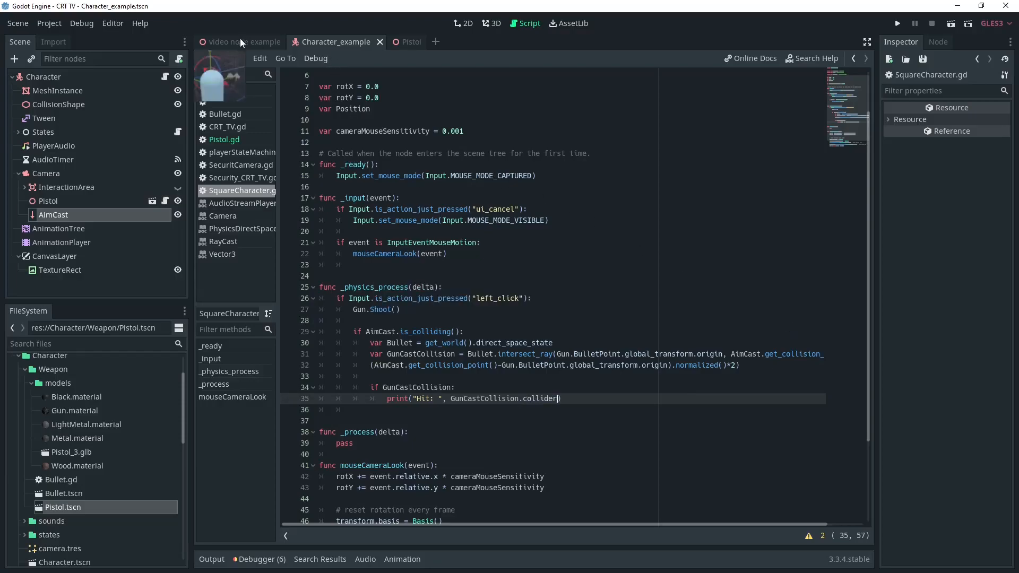
Step: Run the video node example scene to log Hit: colliders, then return to the character script
click(244, 41)
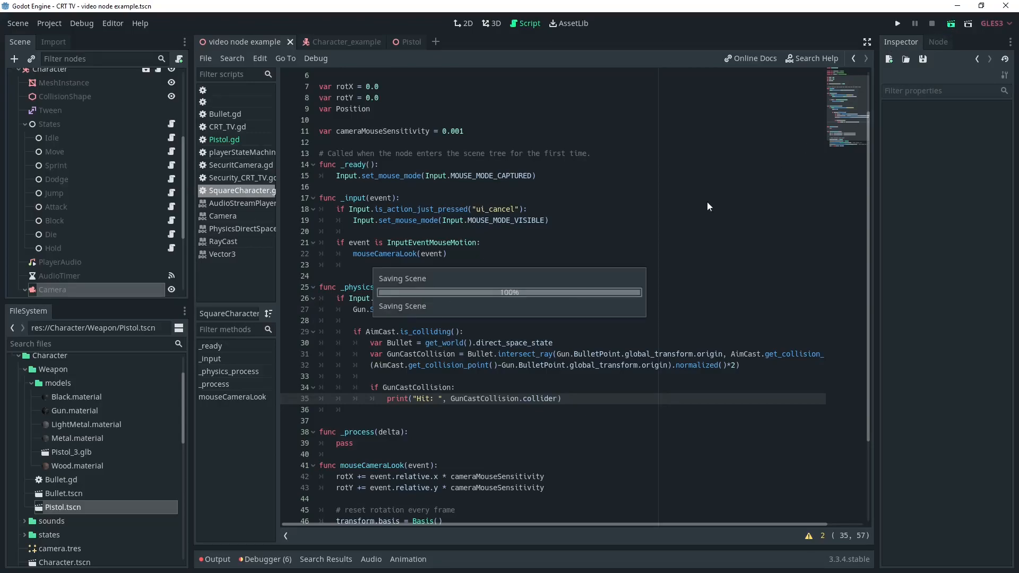
click(897, 22)
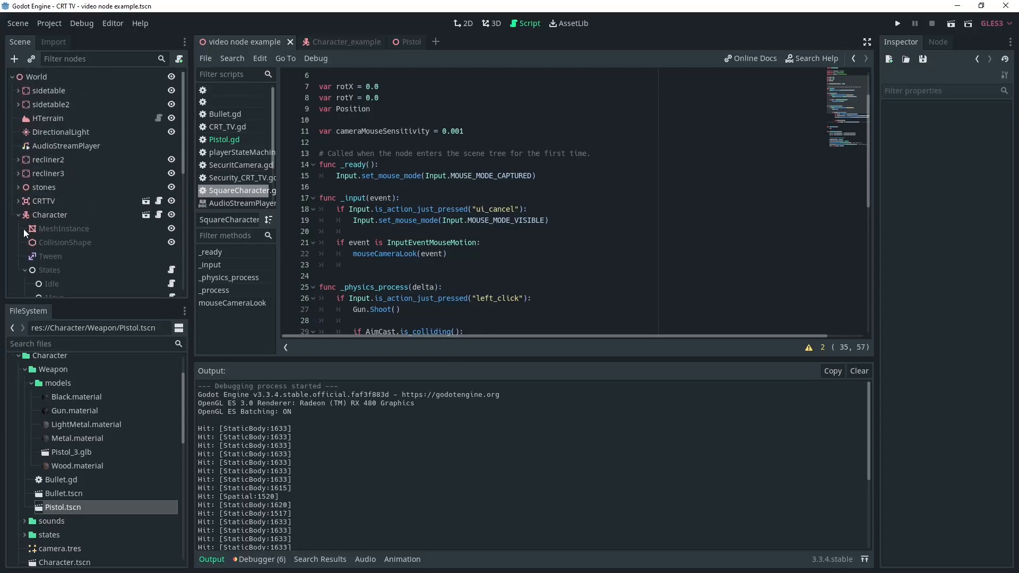
click(333, 42)
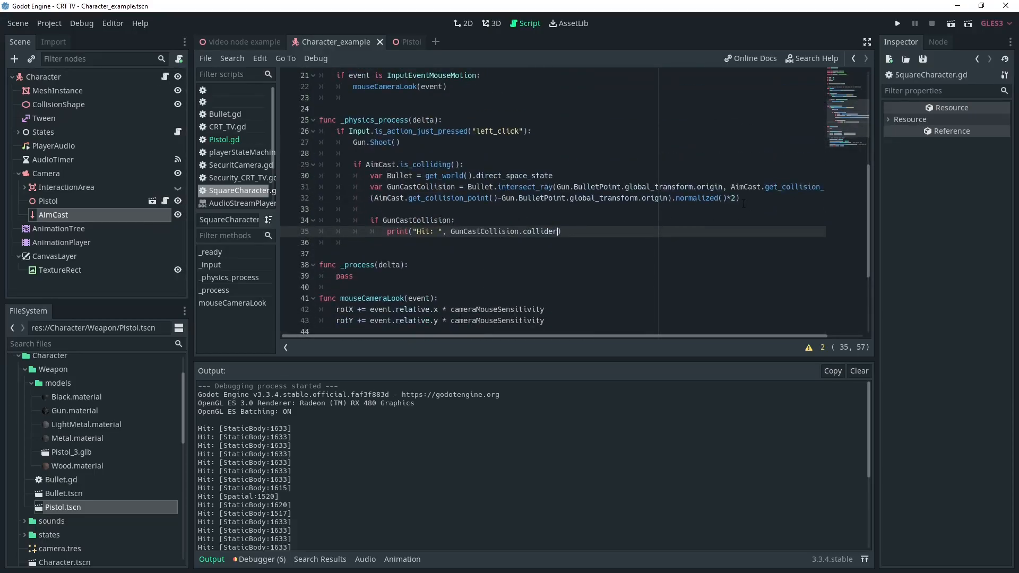
Step: Comment out the ray lines, test a direct ray to AimCast.get_collision_point(), then delete that test line
key(ctrl+k)
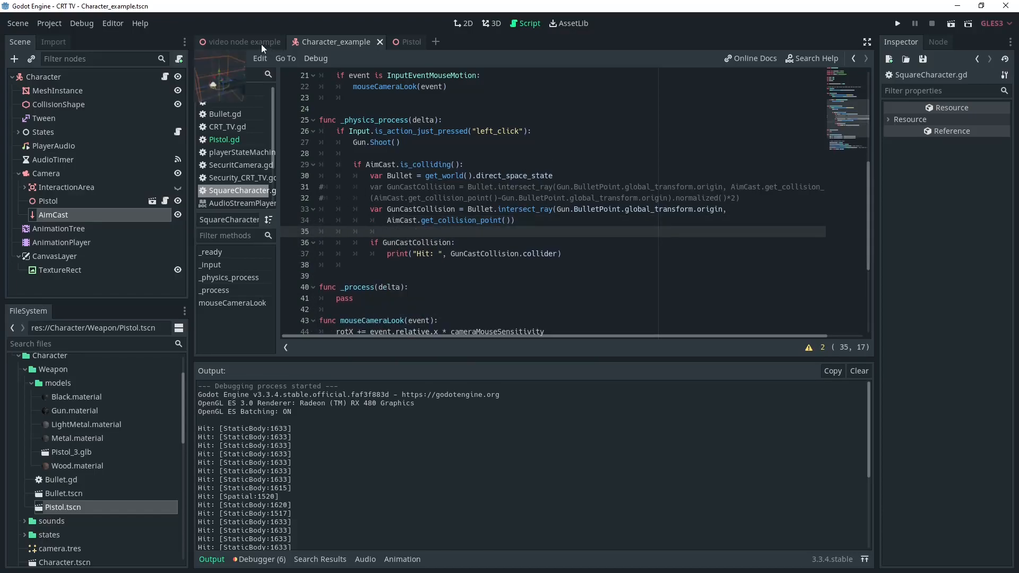
click(243, 42)
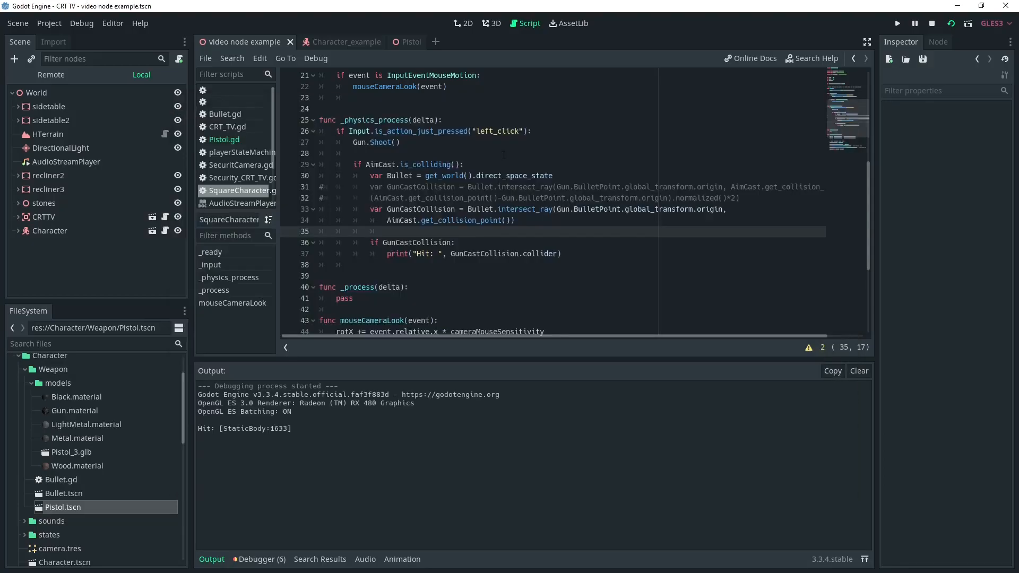
click(898, 22)
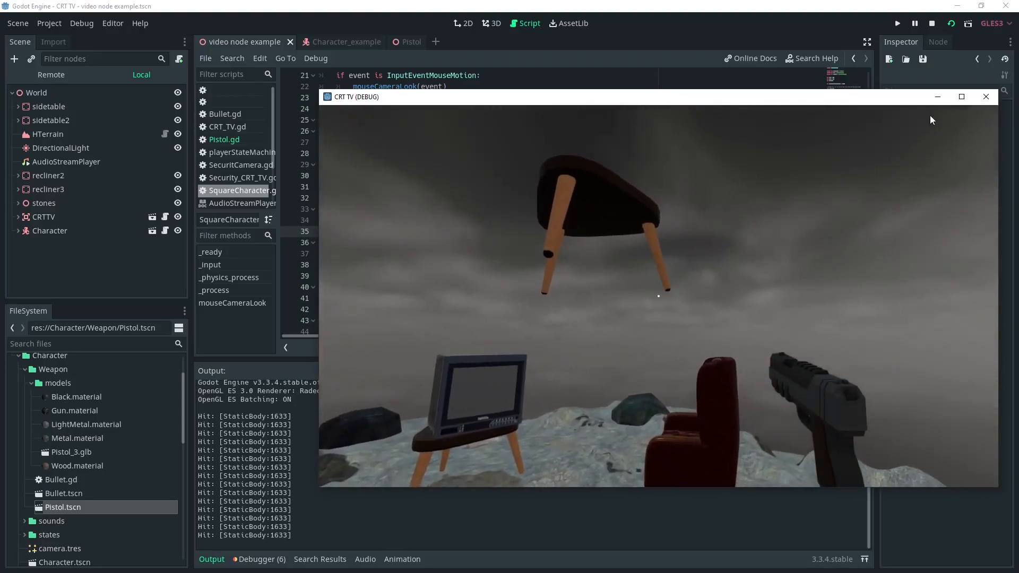
click(932, 23)
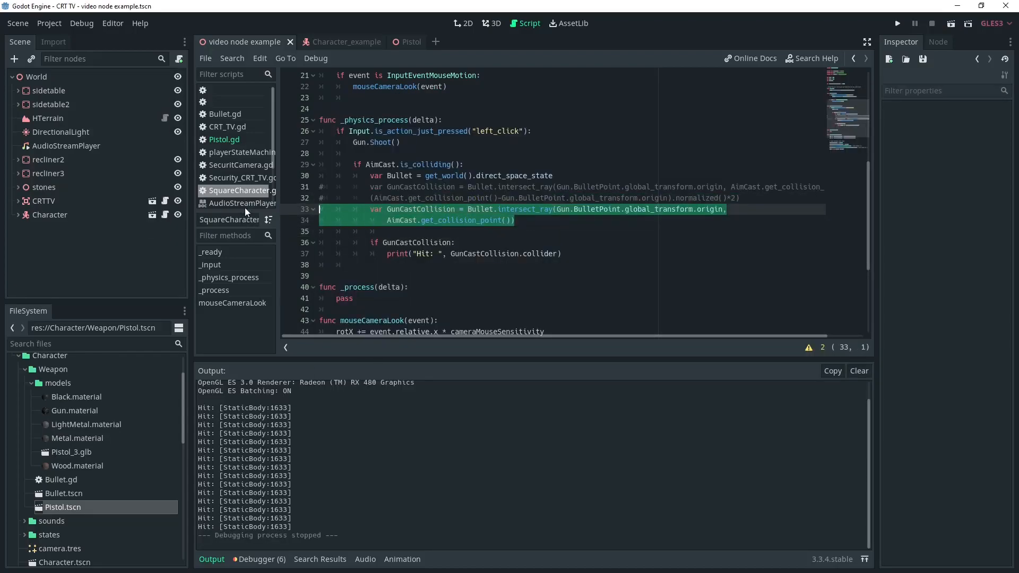
key(Delete)
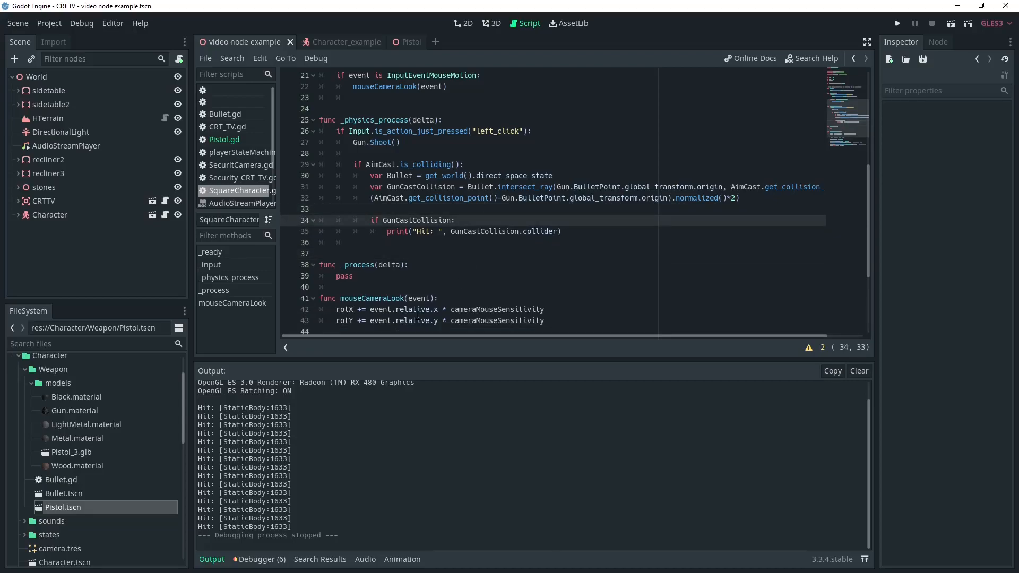
Step: Restore the original ray lines and show recliner2's groups in the World scene's 3D view
click(455, 220)
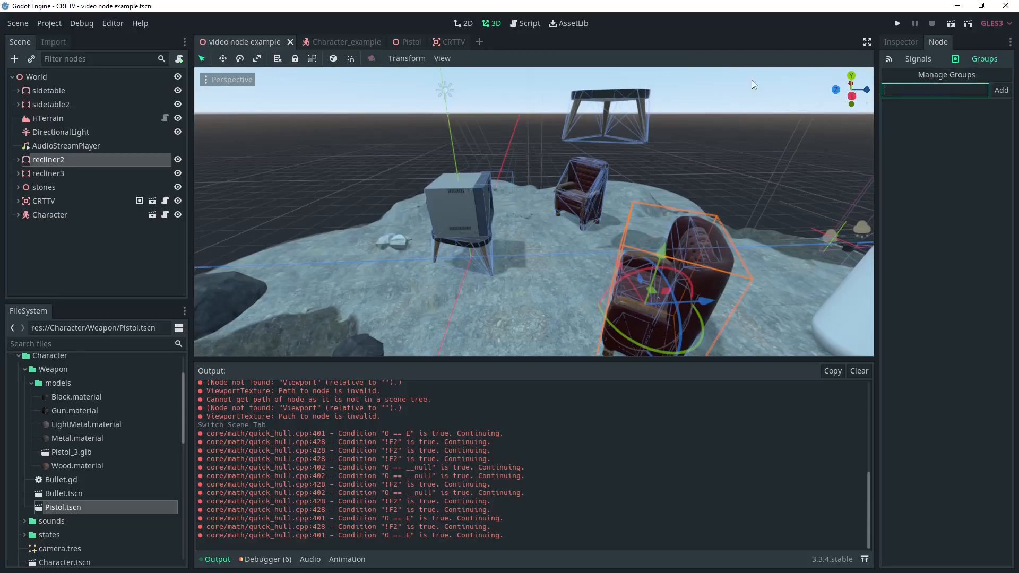
Step: Add recliner2 and recliner3 to the Damage group and begin attaching a script to recliner2
text(Dama)
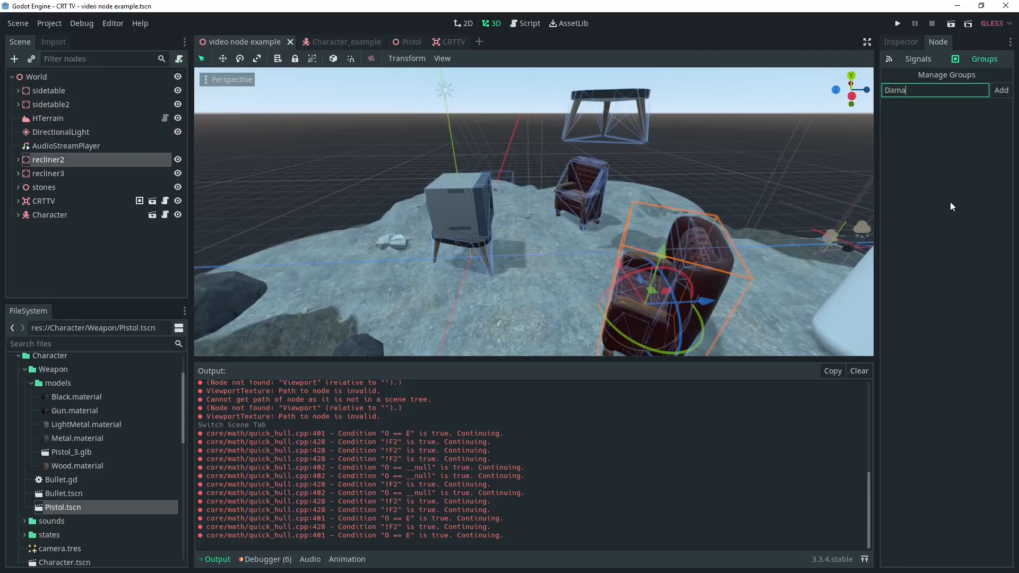
click(1001, 90)
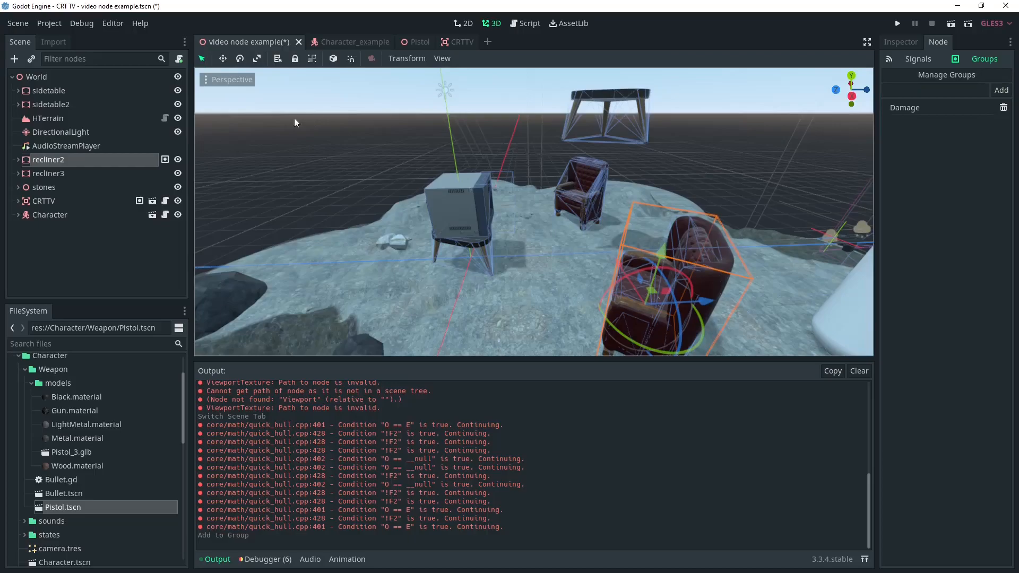
click(47, 173)
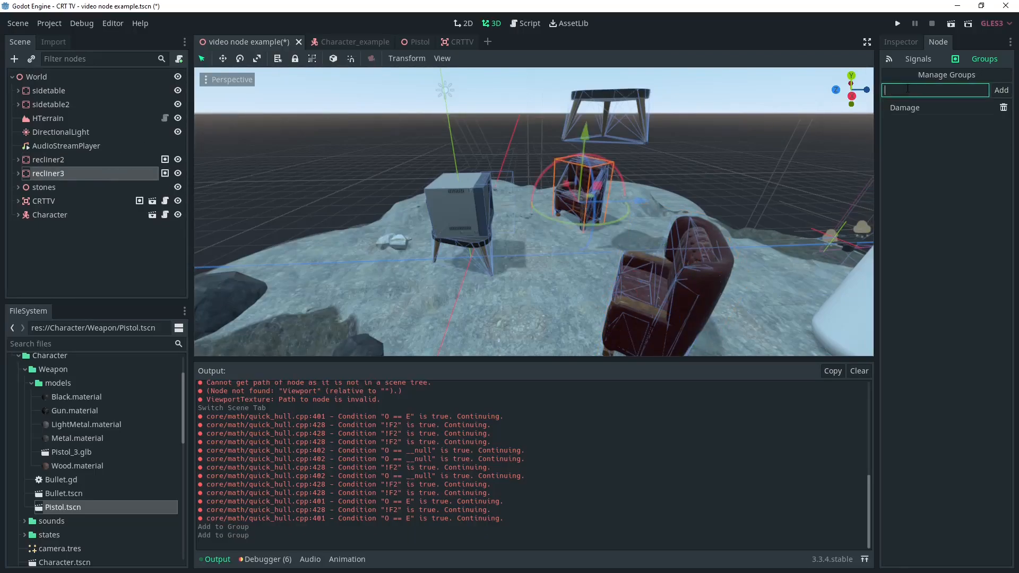
click(46, 160)
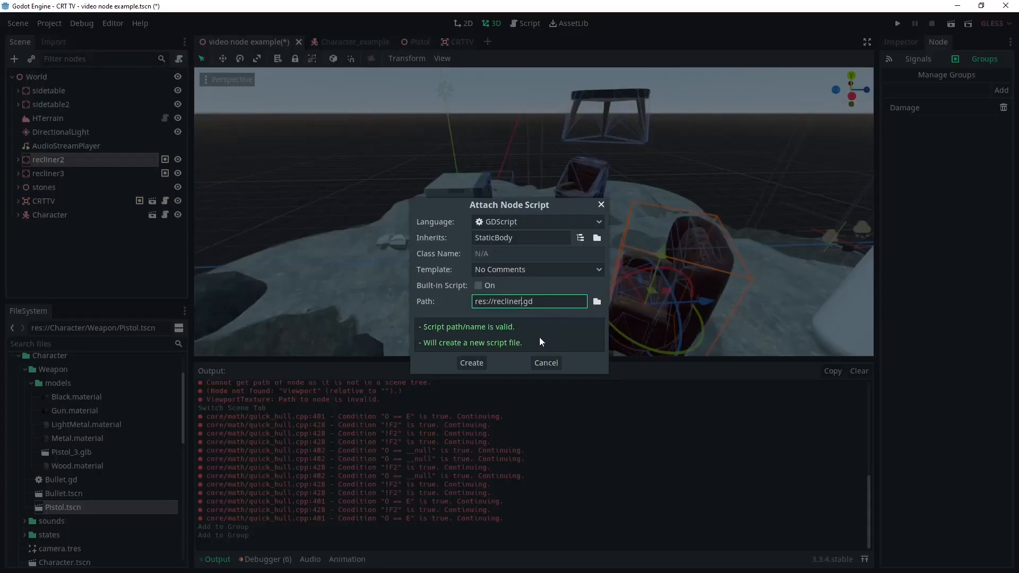
Step: Create recliner.gd with a TakeDamage function that frees the recliner
click(470, 363)
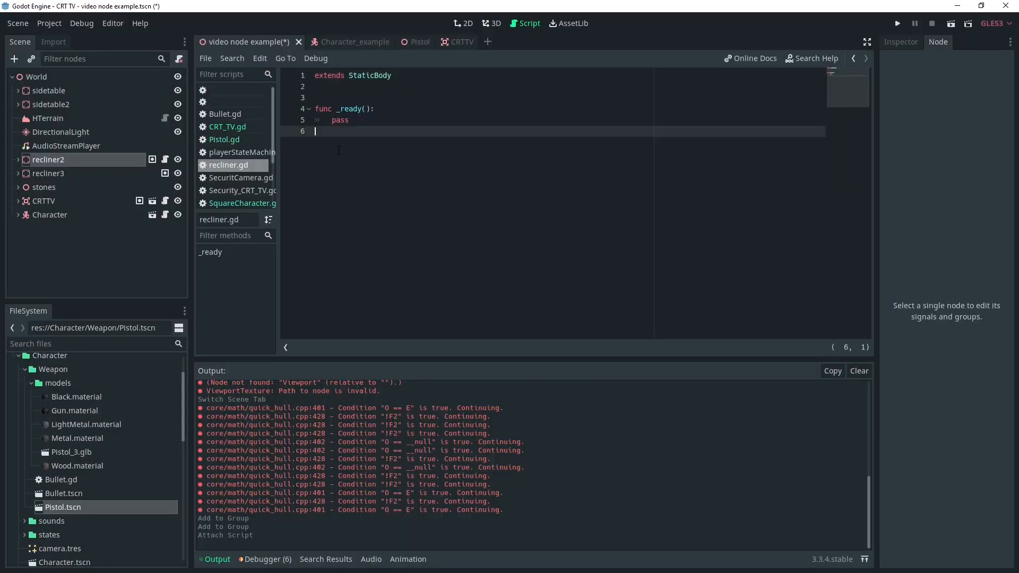
text(func TakeDamage():)
text(queue_free())
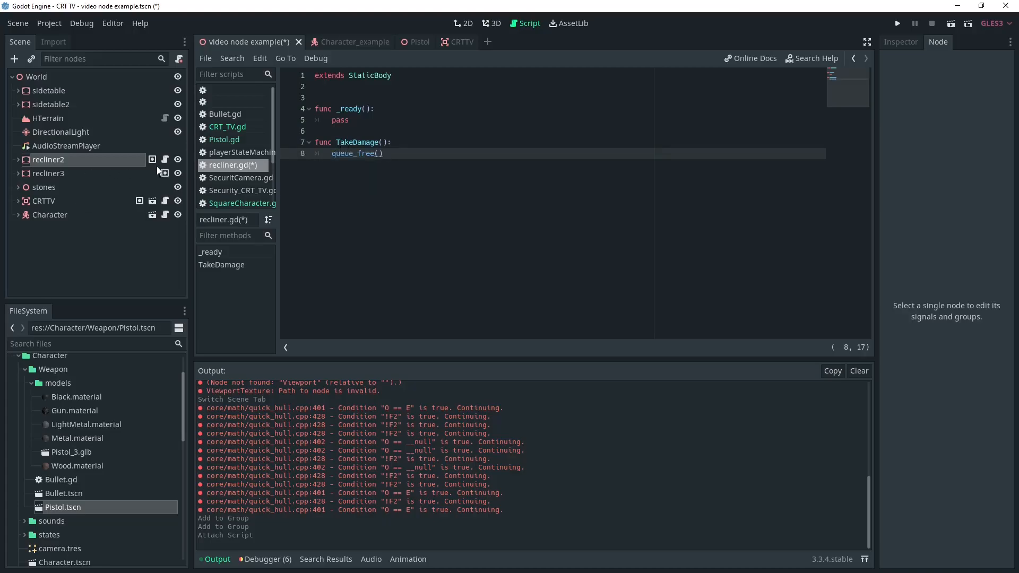
click(491, 22)
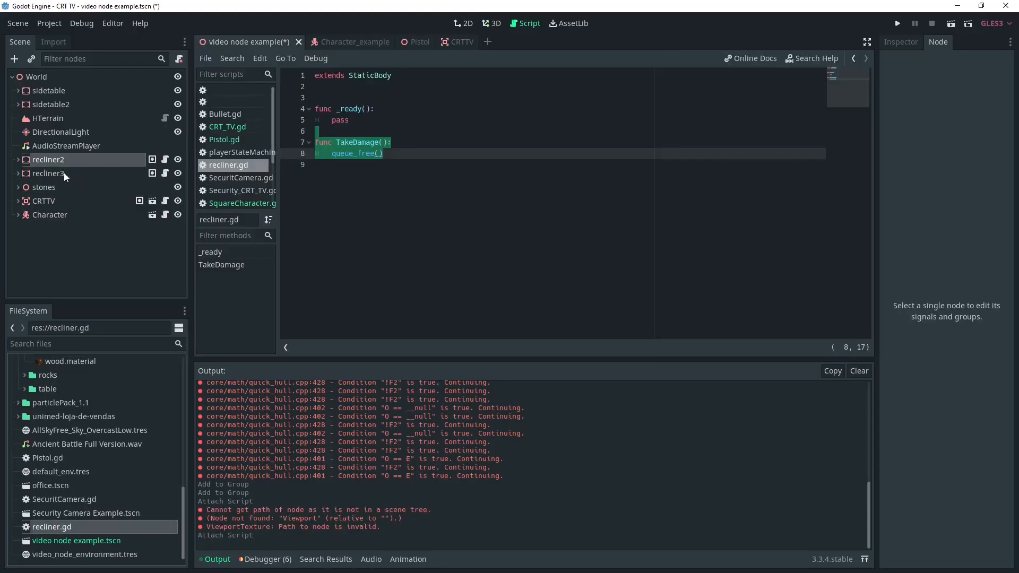
Step: Verify recliner3's Damage group membership and return to the character script
click(492, 23)
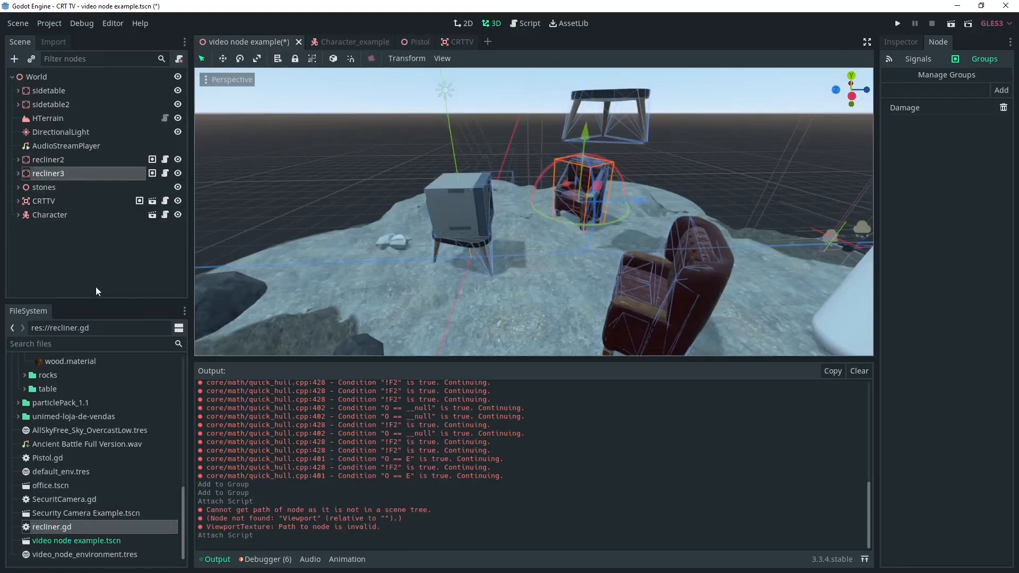
click(523, 24)
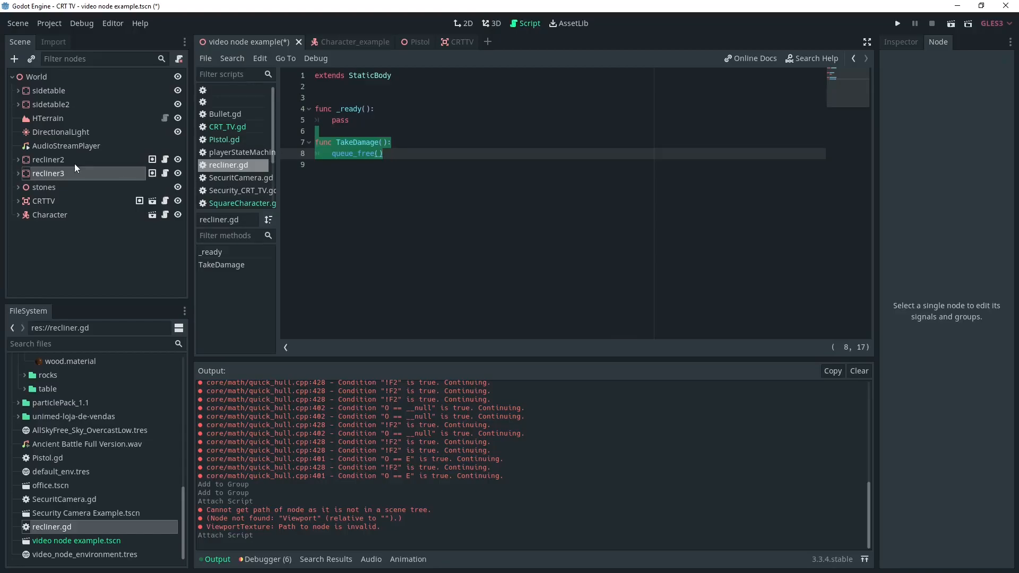
click(241, 202)
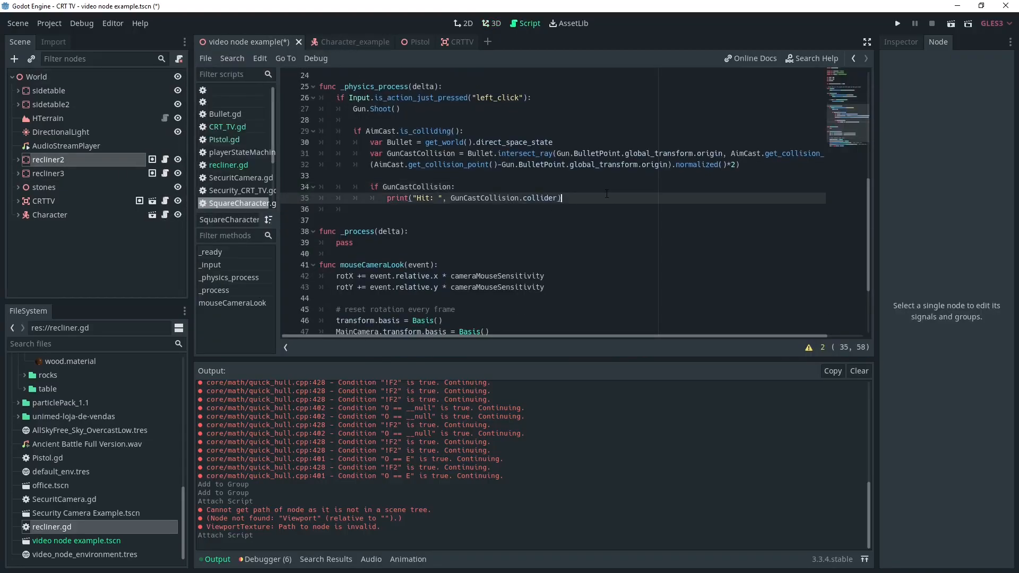
Step: Add a check that the hit collider is in the "Damage" group
text(if)
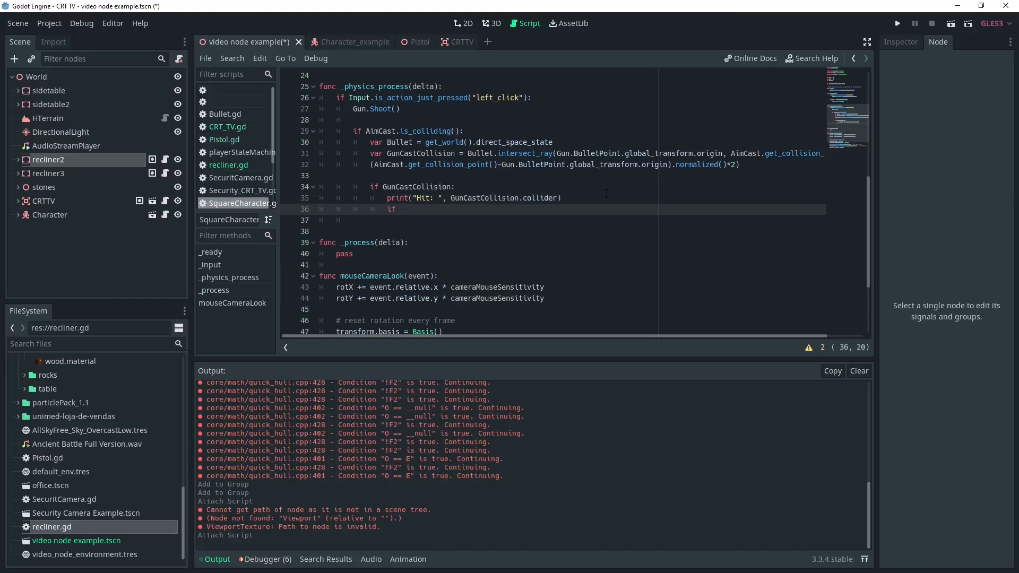
text(GunCastCollision.collider.is)
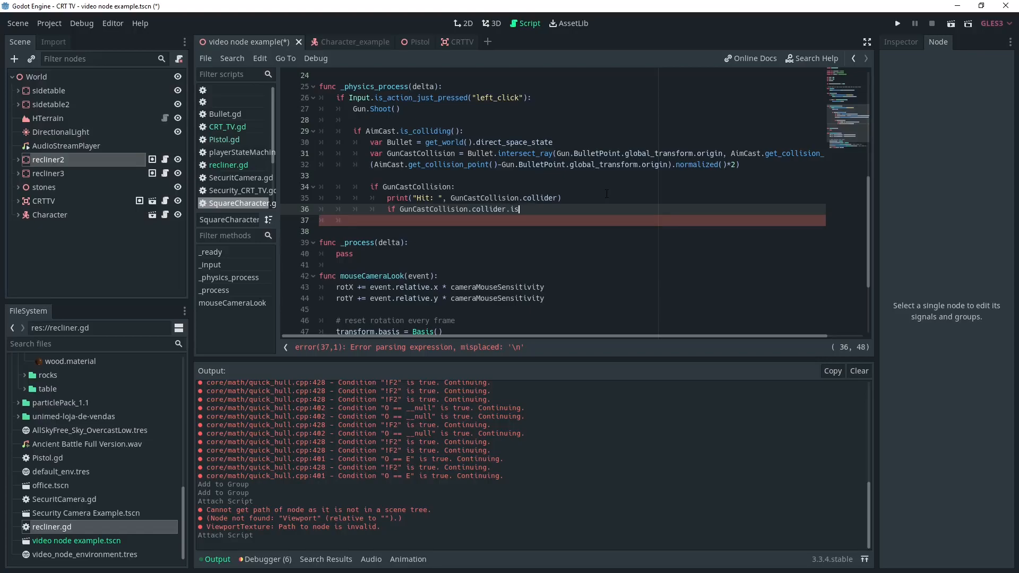
text(_in_gr)
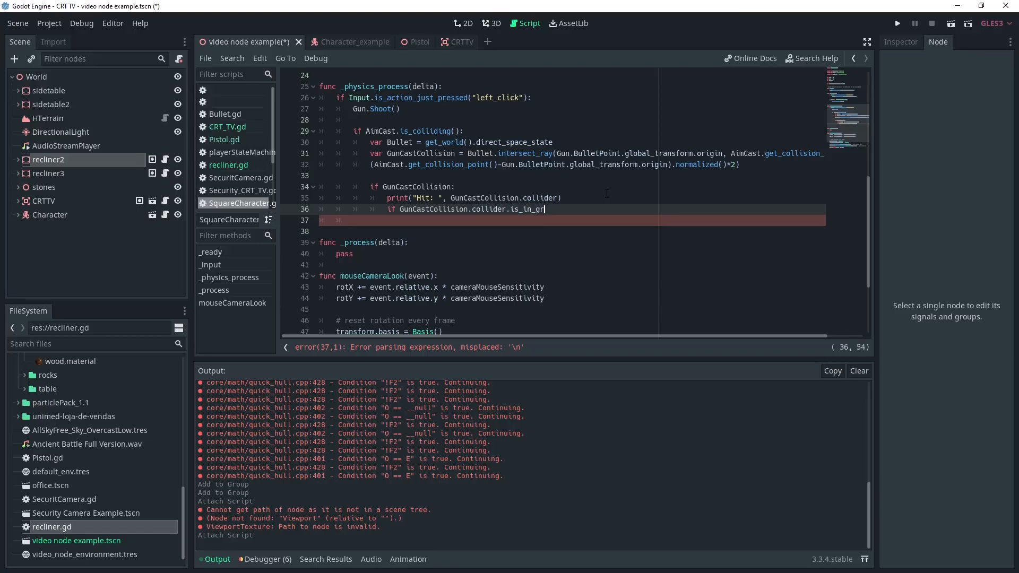
text(oup()
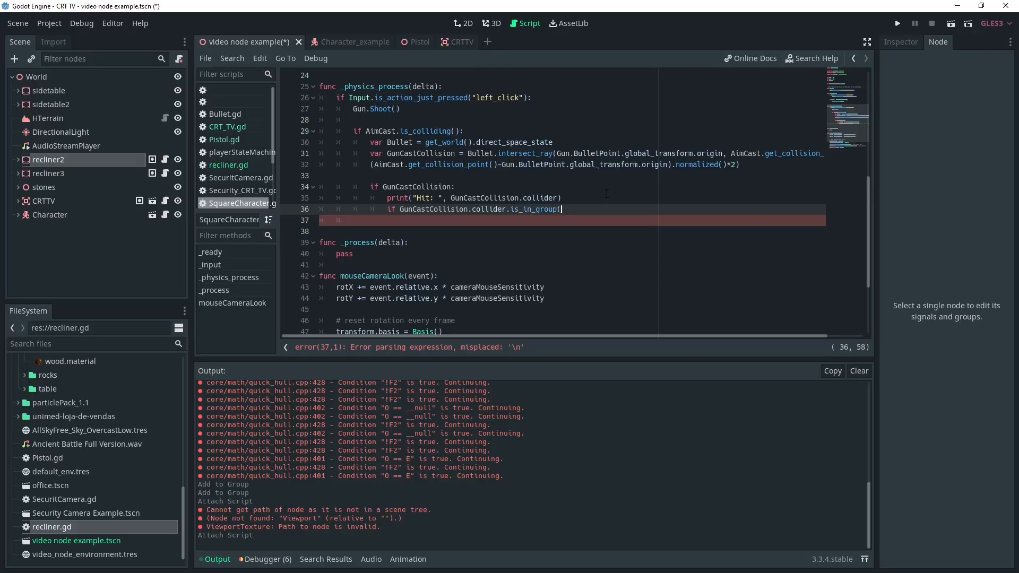
text("Damage"):)
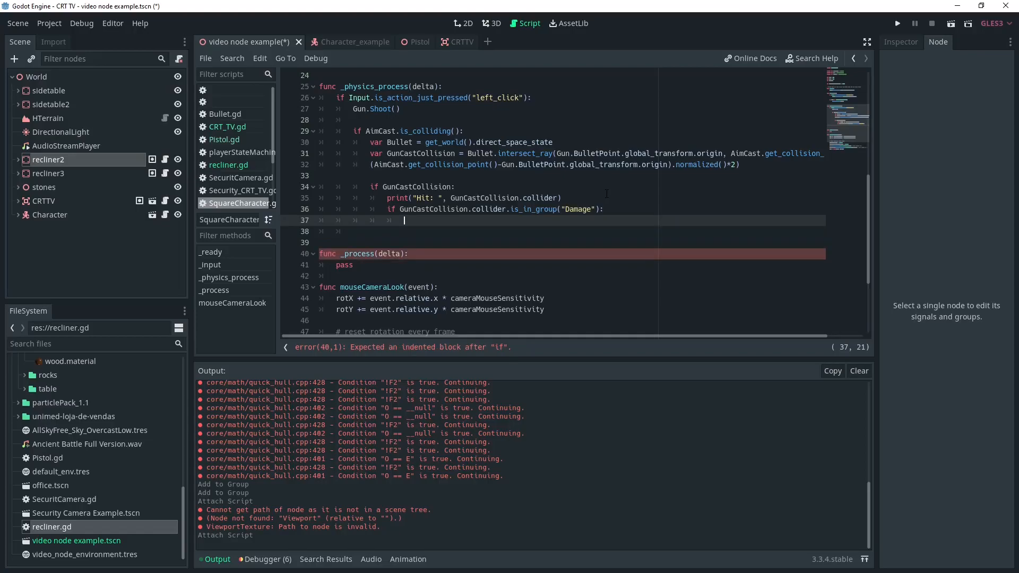
Step: Call TakeDamage() on the Damage-group collider and save the scene
text(GunCas)
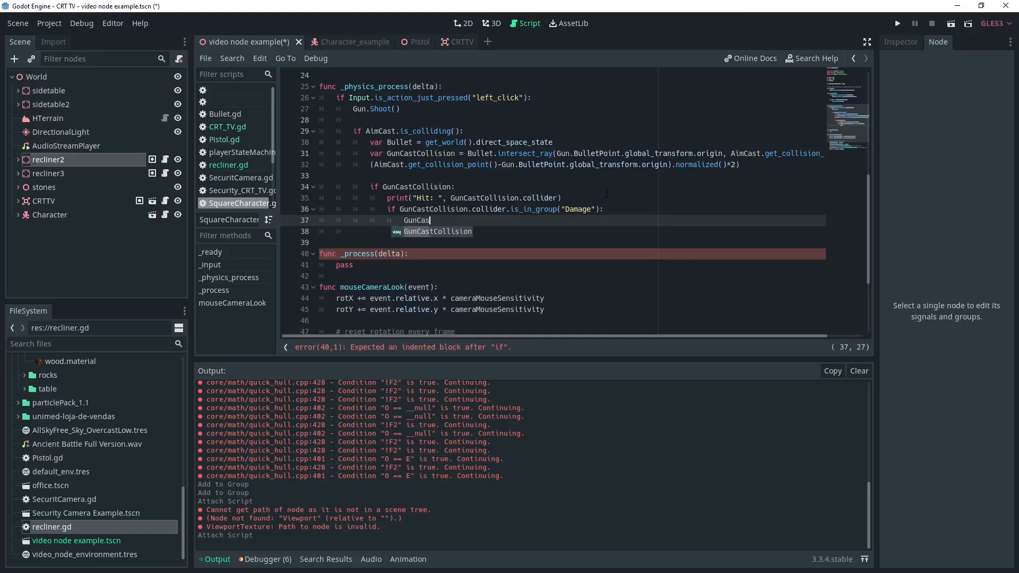
text(tCollision.collider.Take)
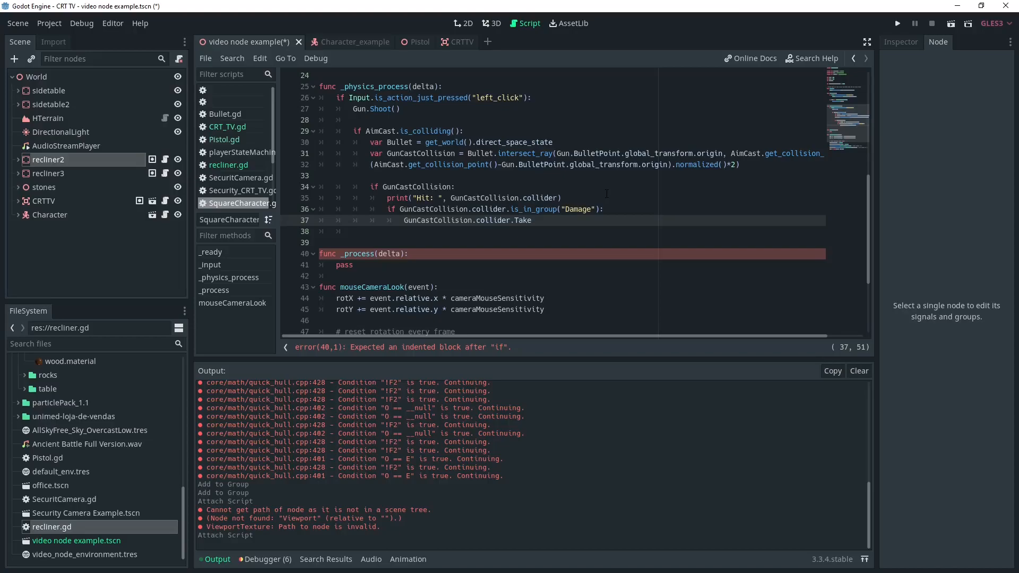
text(Damage())
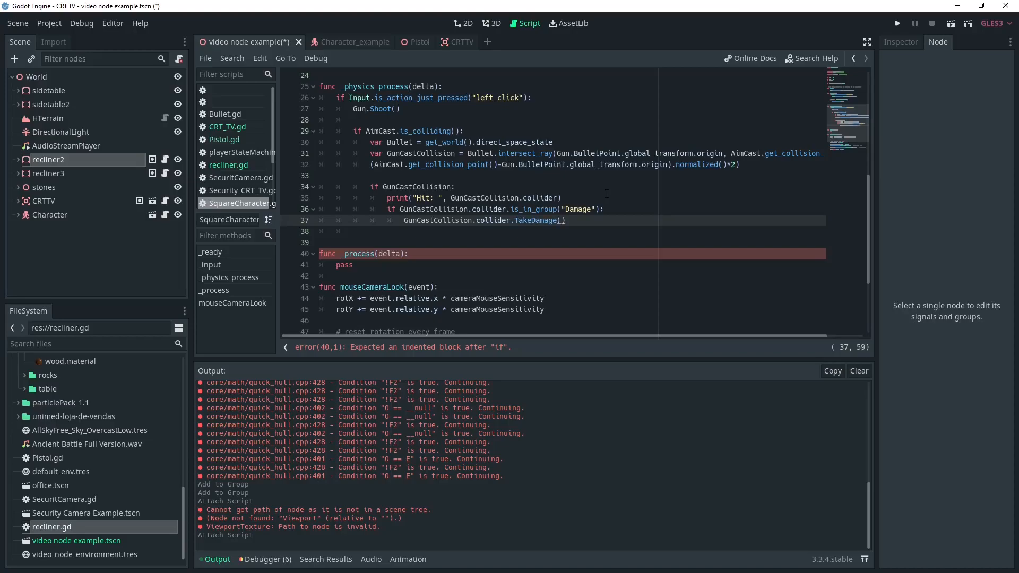
key(ctrl+s)
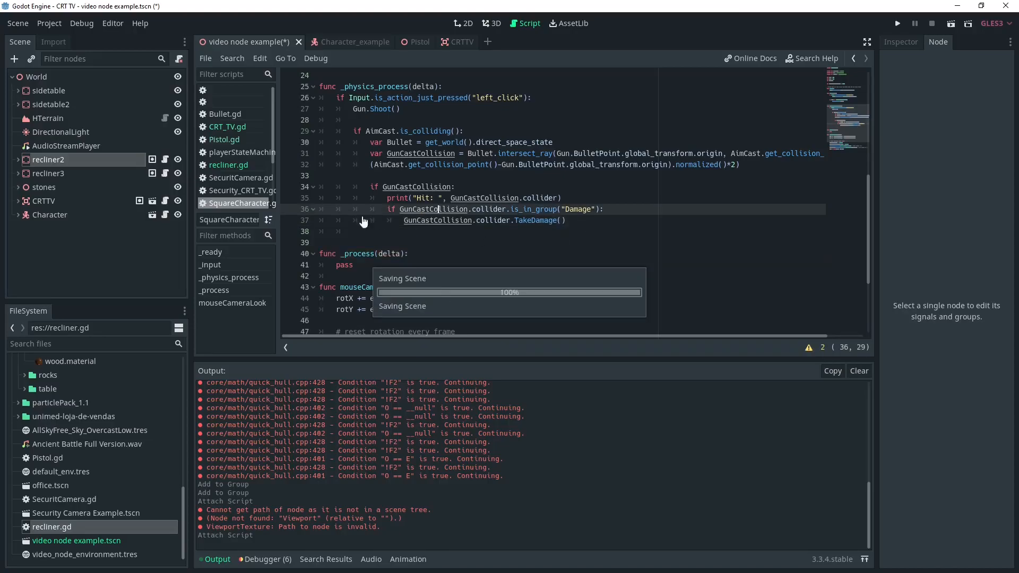
Step: Test-run the game shooting the recliners, stop it, and move to the pistol script
click(490, 24)
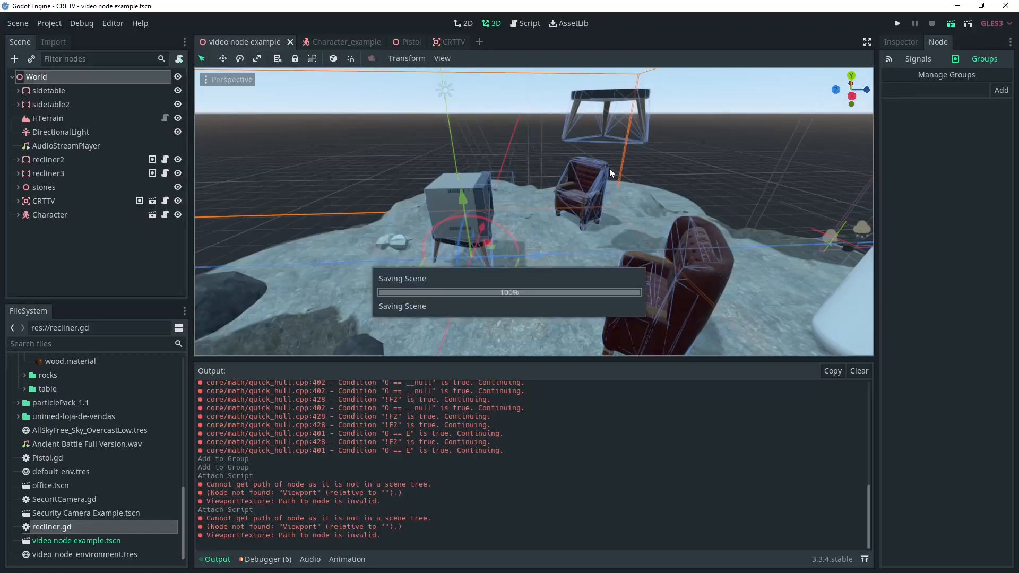
click(898, 23)
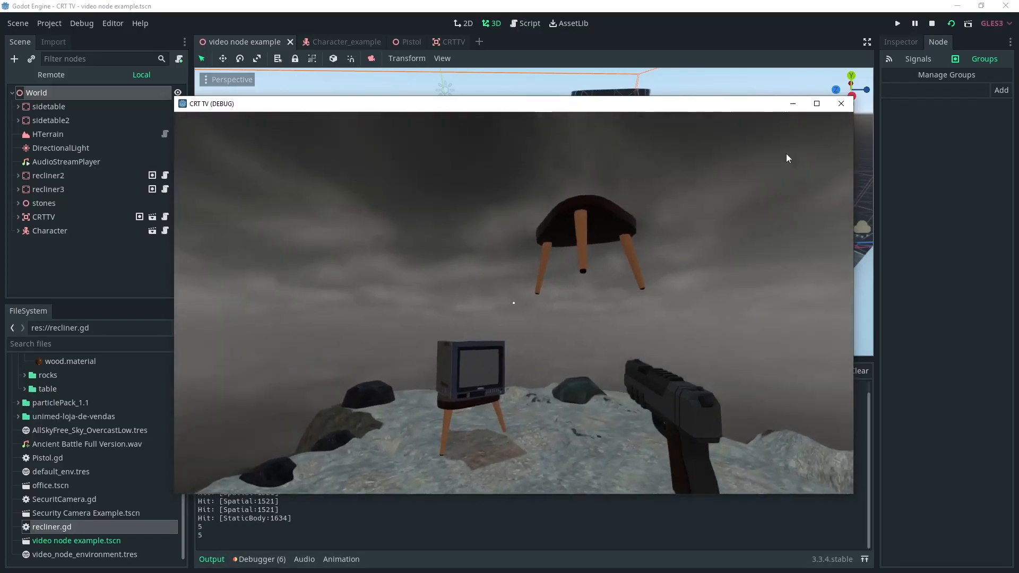
click(931, 22)
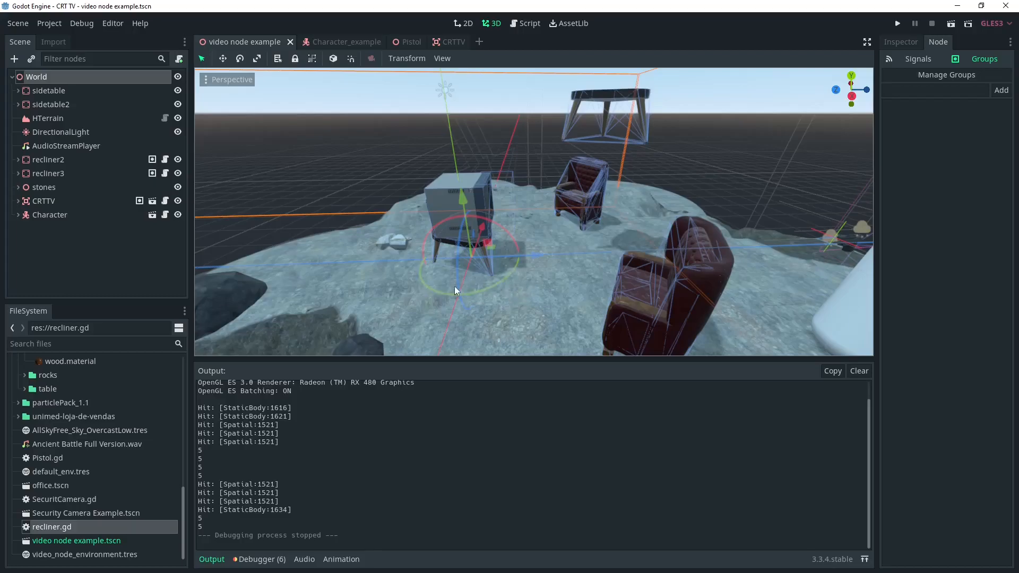
click(529, 22)
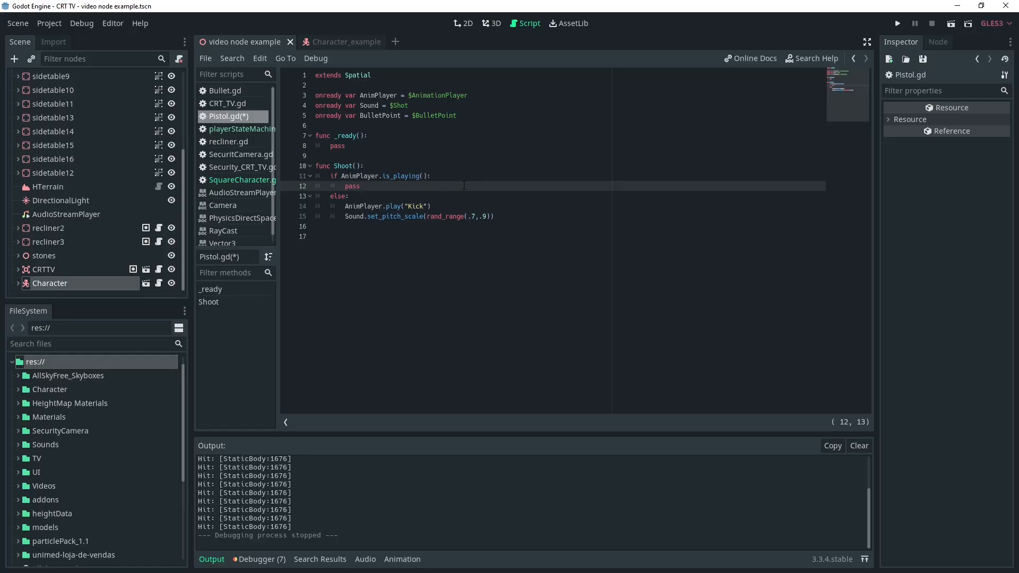
Step: Make Shoot() return false while the firing animation is playing
text(return)
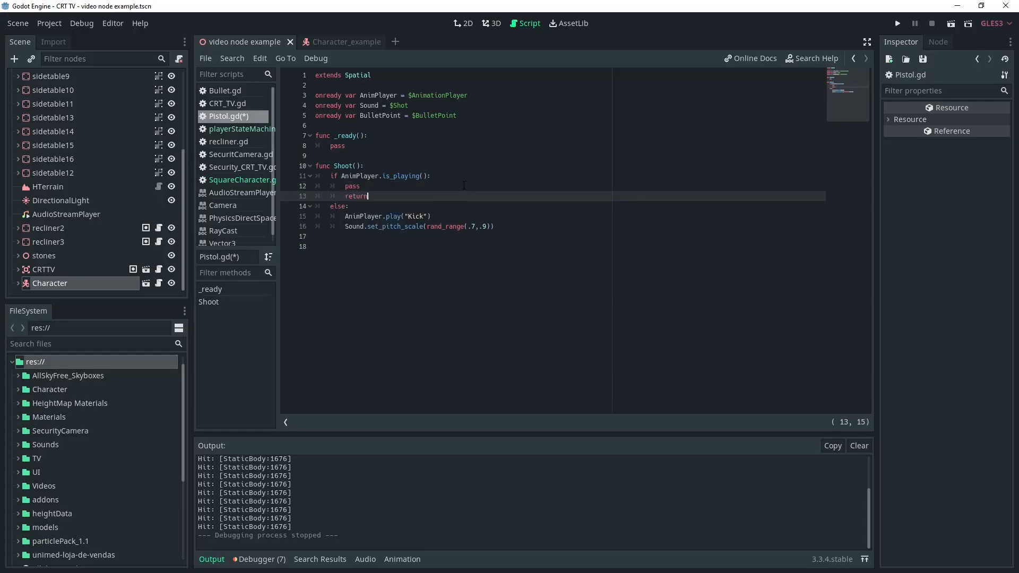
text(false)
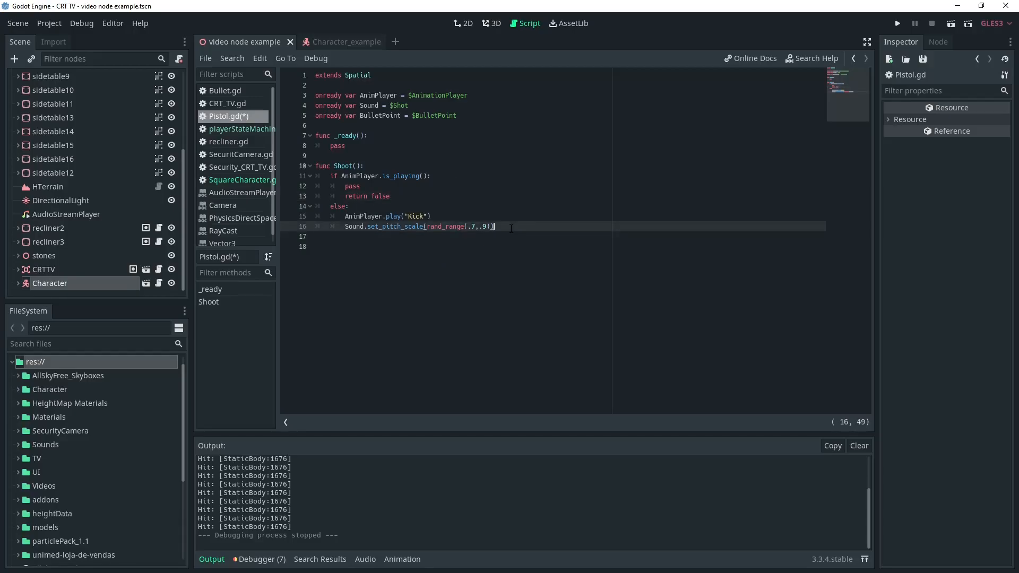
key(enter)
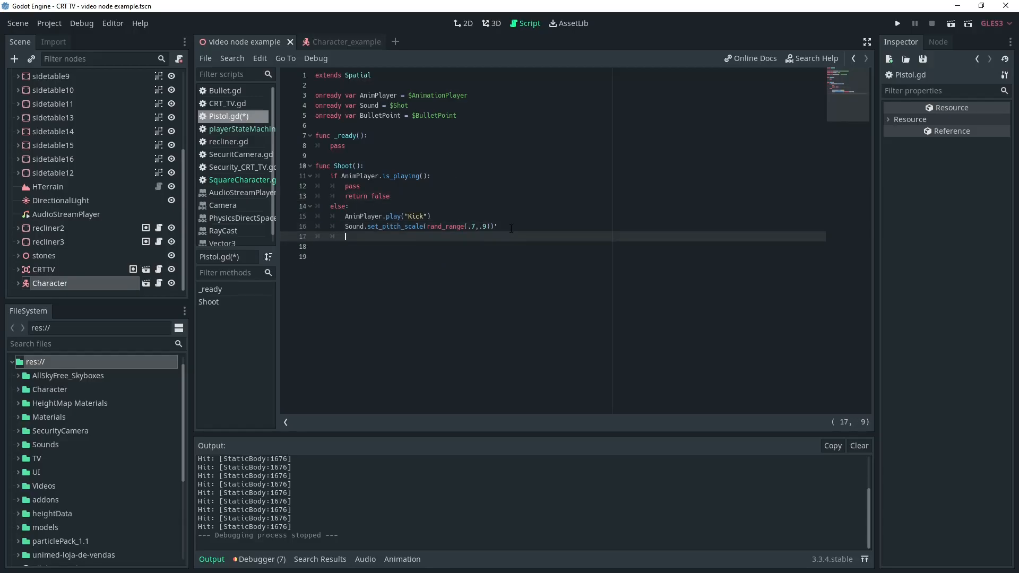
key(Backspace)
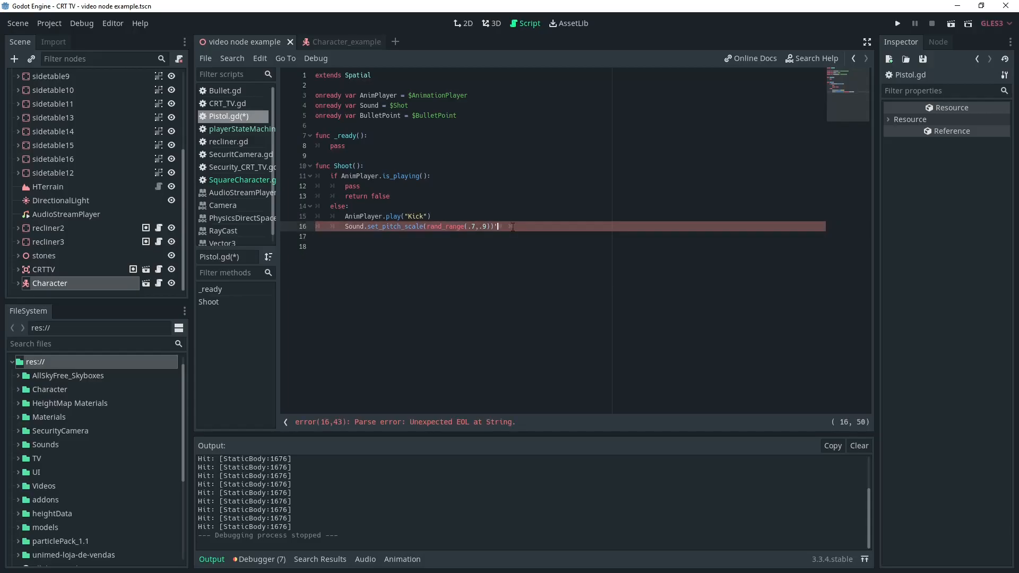
key(Backspace)
text(return)
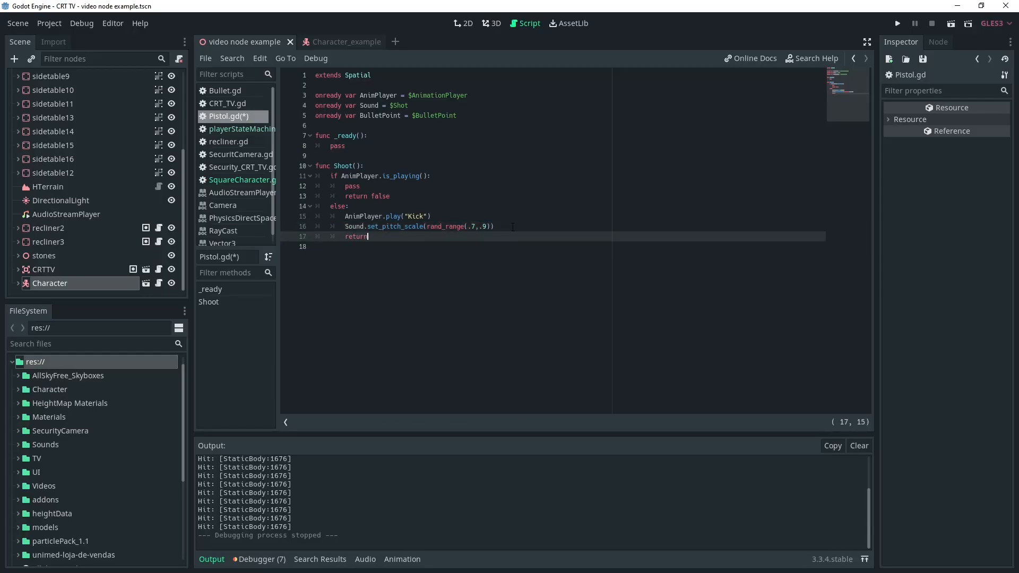
Step: Make Shoot() return true after firing and go to the character script
text(true)
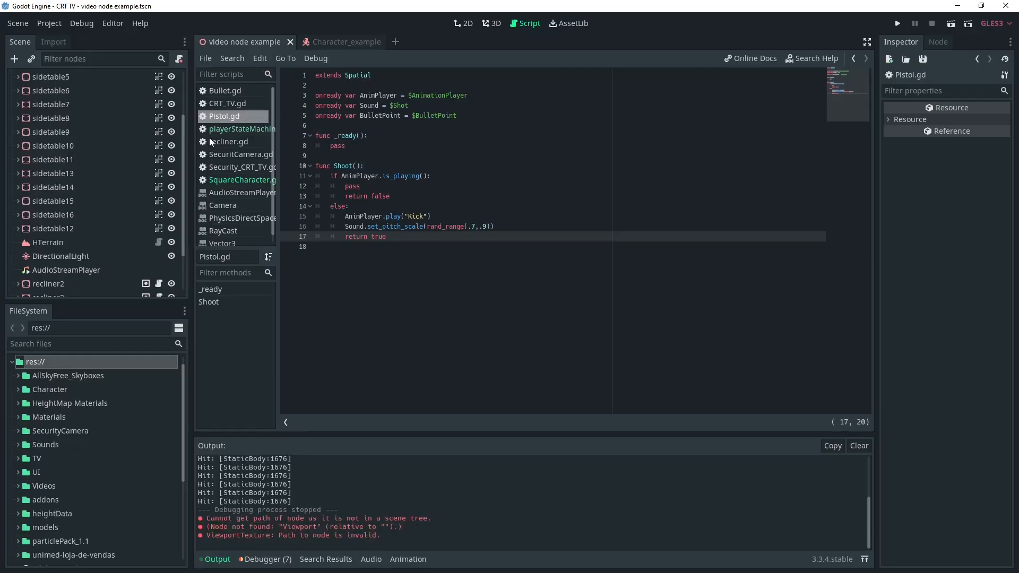
click(337, 42)
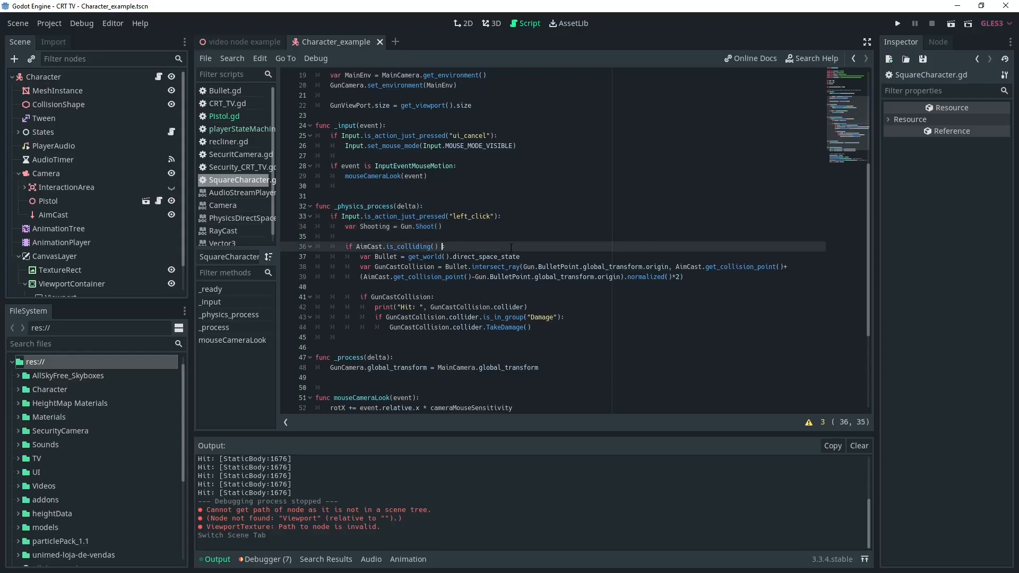
Step: Store Gun.Shoot()'s result in a Shooting variable and extend the is_colliding condition
text(&)
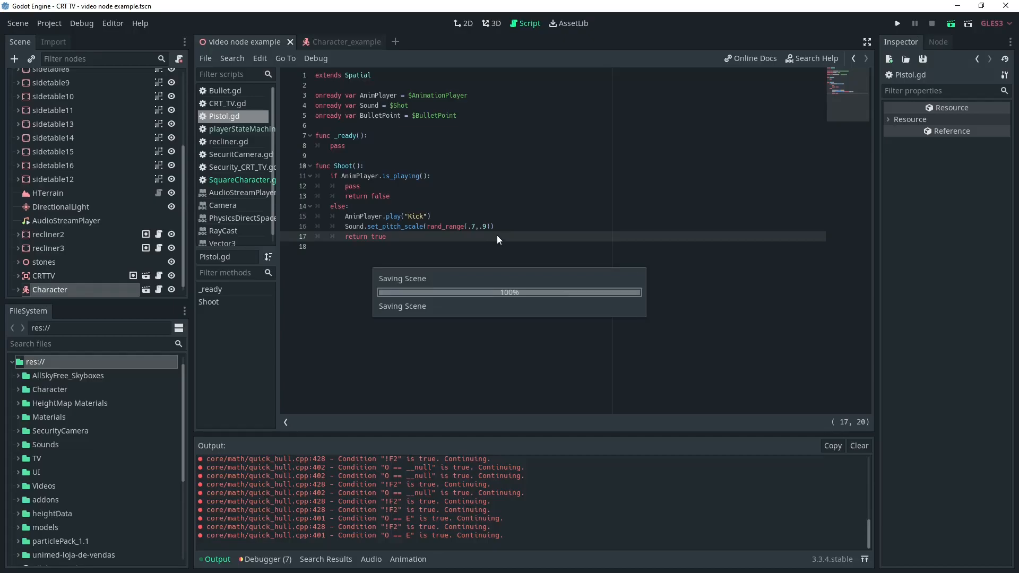
Step: Test-run the game firing the pistol, then close the debug window
click(896, 22)
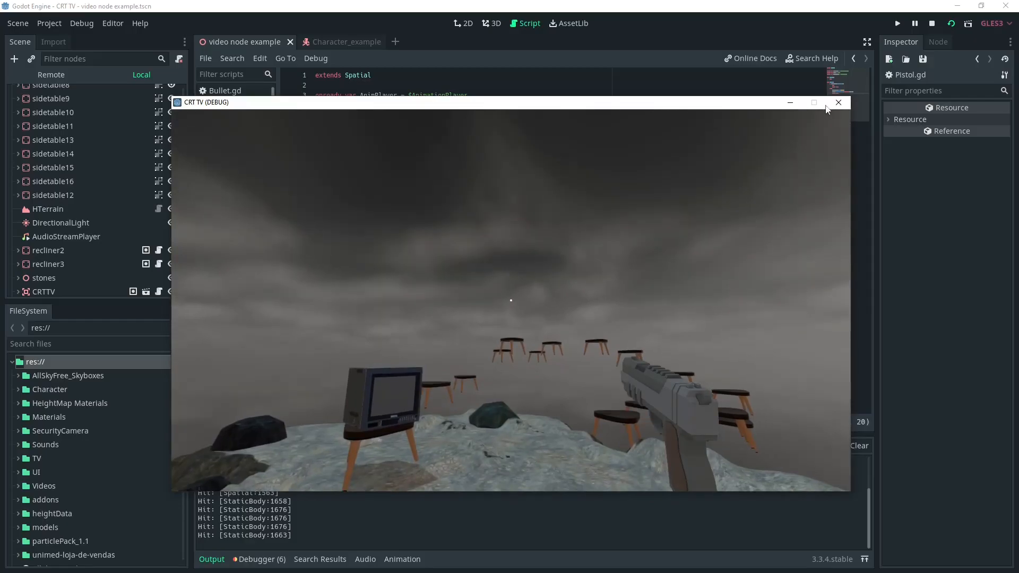
click(838, 102)
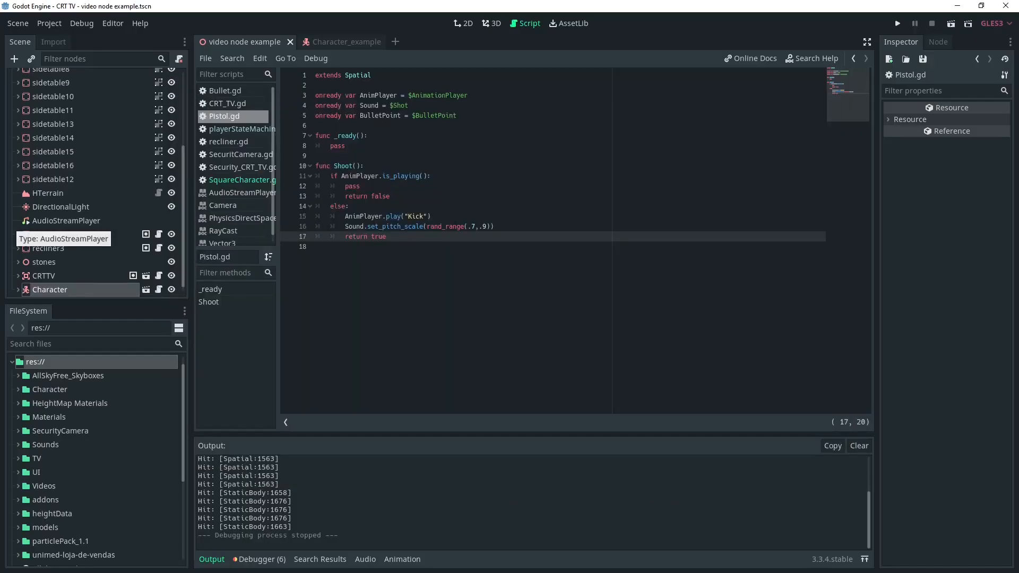